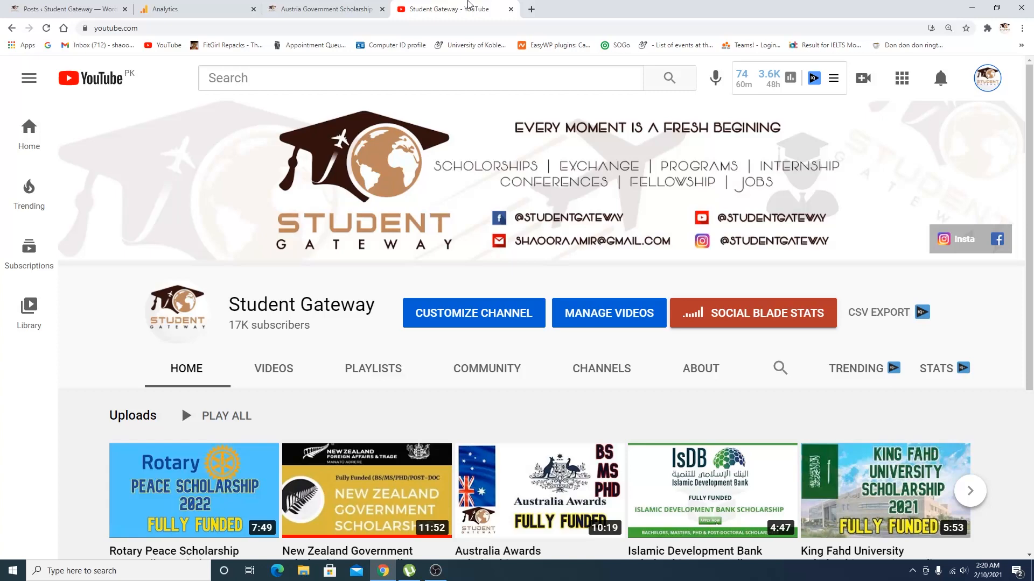
Step: Advance the Uploads carousel to the next set, then switch to the Austria scholarship article
{"action": "scroll", "scroll_direction": "down", "scroll_amount": 3}
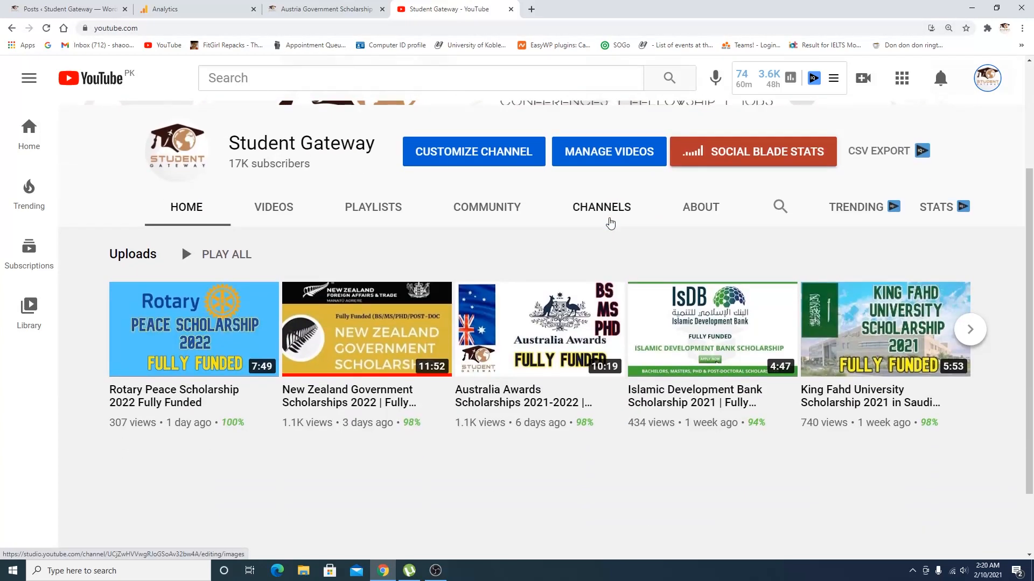
{"action": "left_click", "coordinate": [969, 330]}
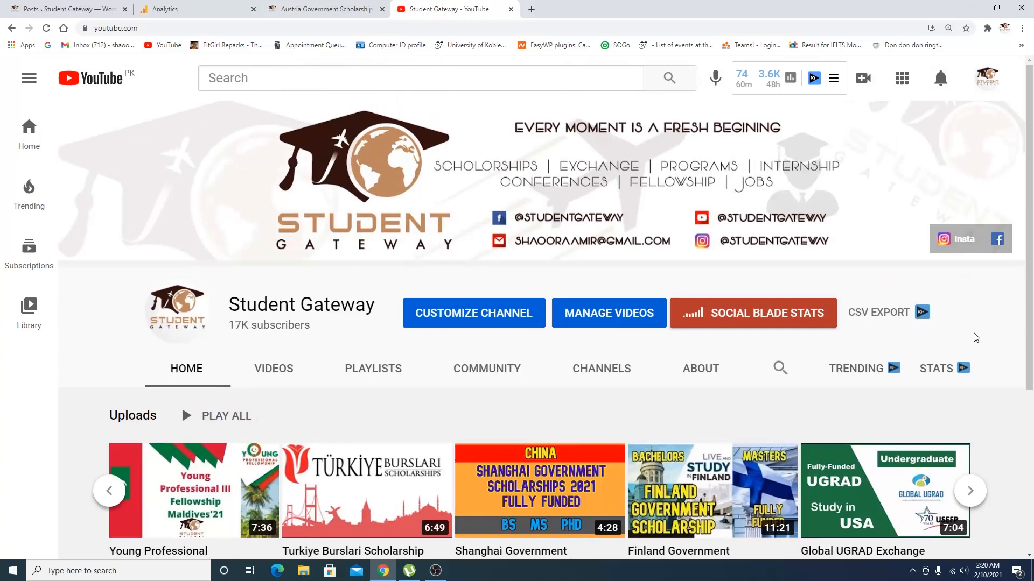
{"action": "left_click", "coordinate": [323, 8]}
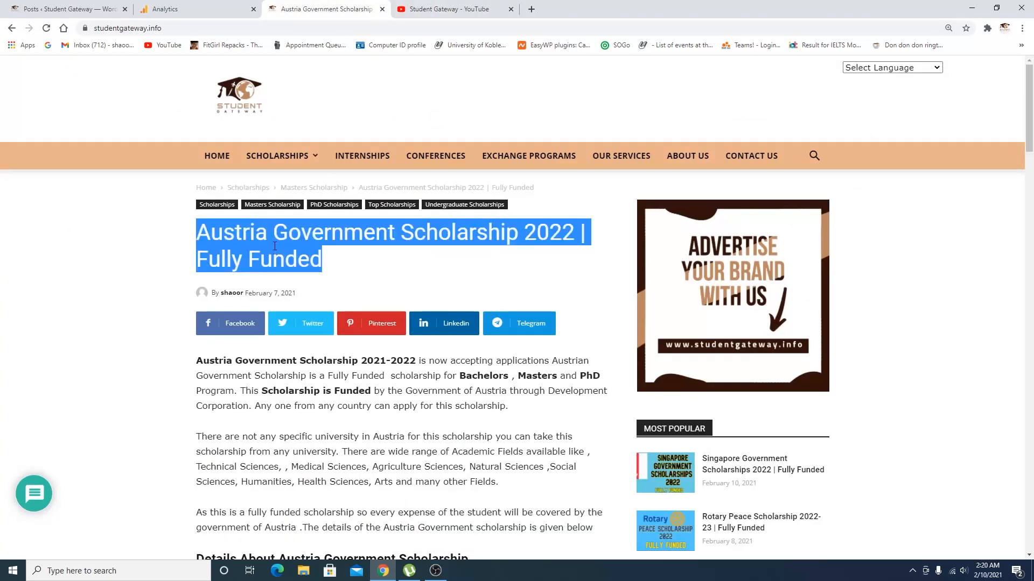
{"action": "left_click", "coordinate": [245, 237]}
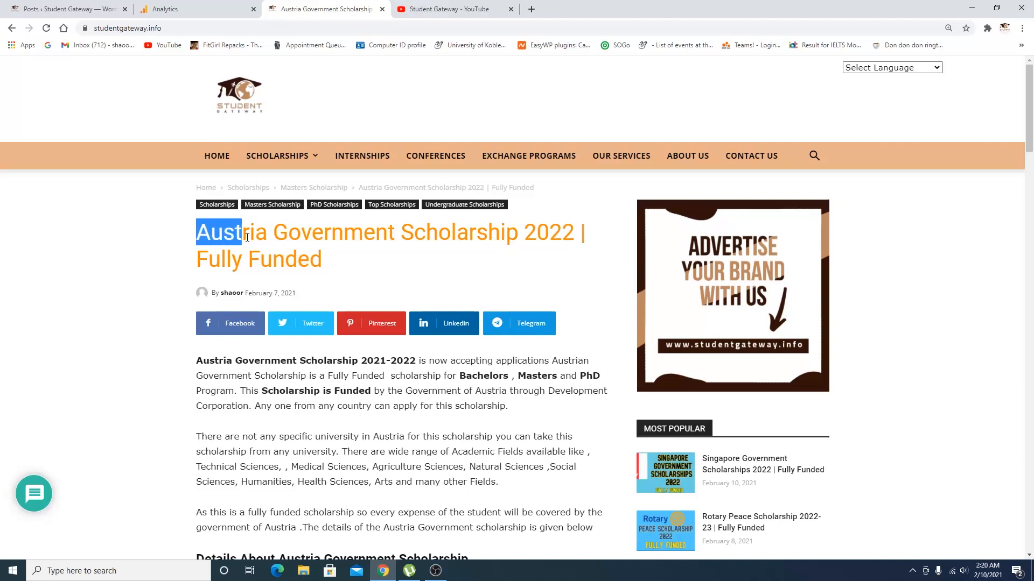
{"action": "left_click", "coordinate": [207, 230]}
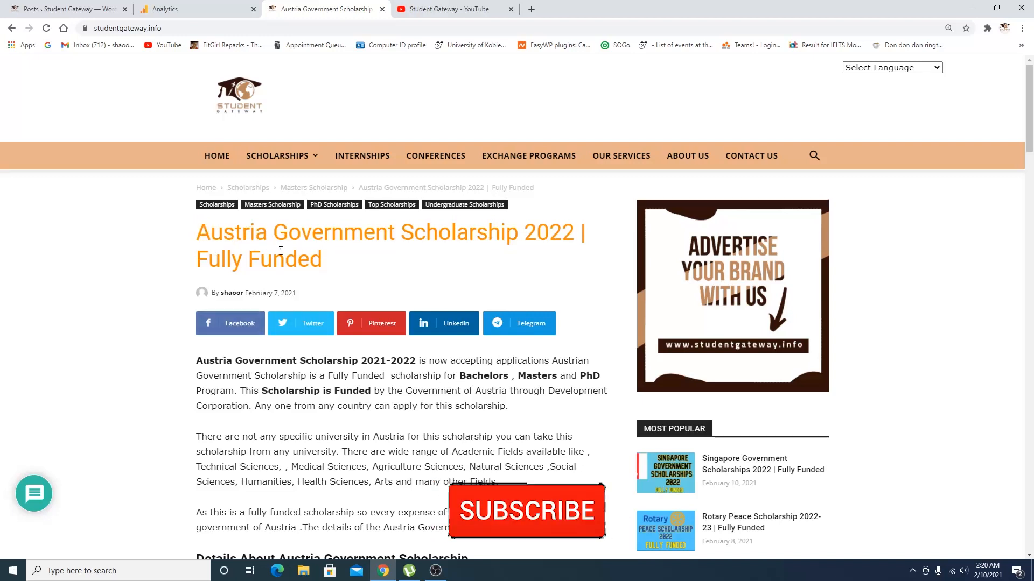
{"action": "left_click", "coordinate": [525, 512]}
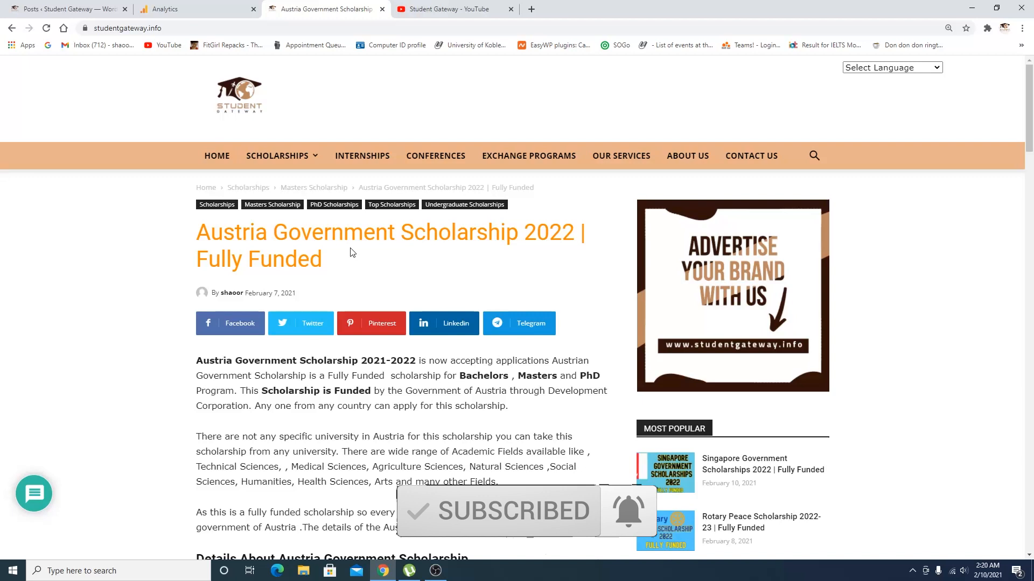
{"action": "scroll", "scroll_direction": "down", "scroll_amount": 3}
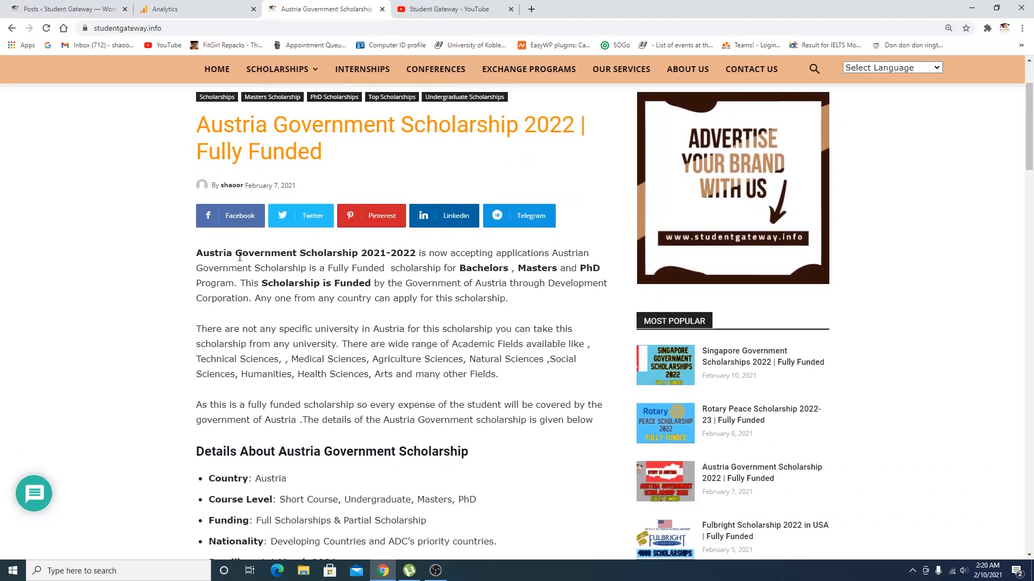
{"action": "mouse_move", "coordinate": [411, 263]}
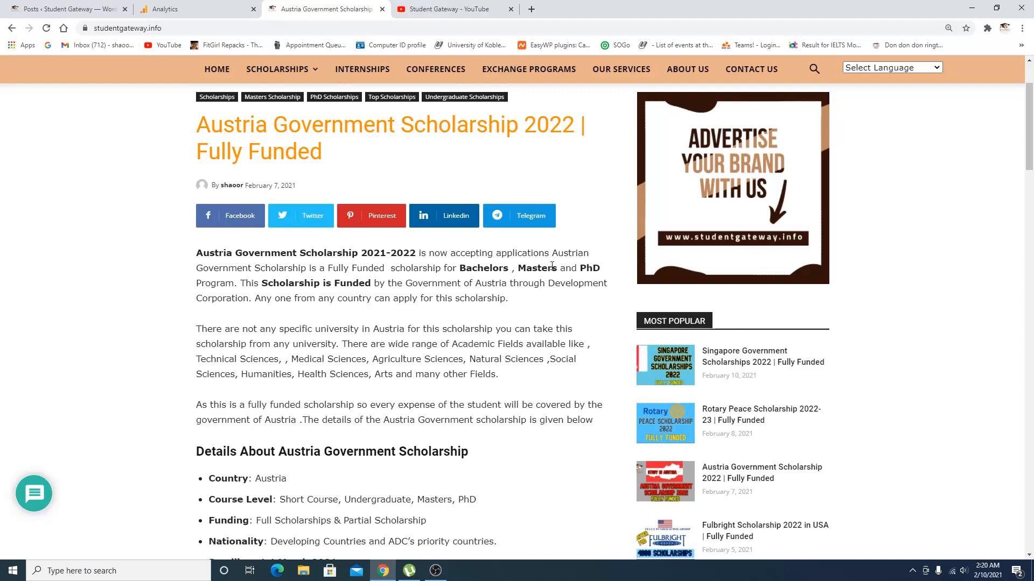
{"action": "mouse_move", "coordinate": [332, 278]}
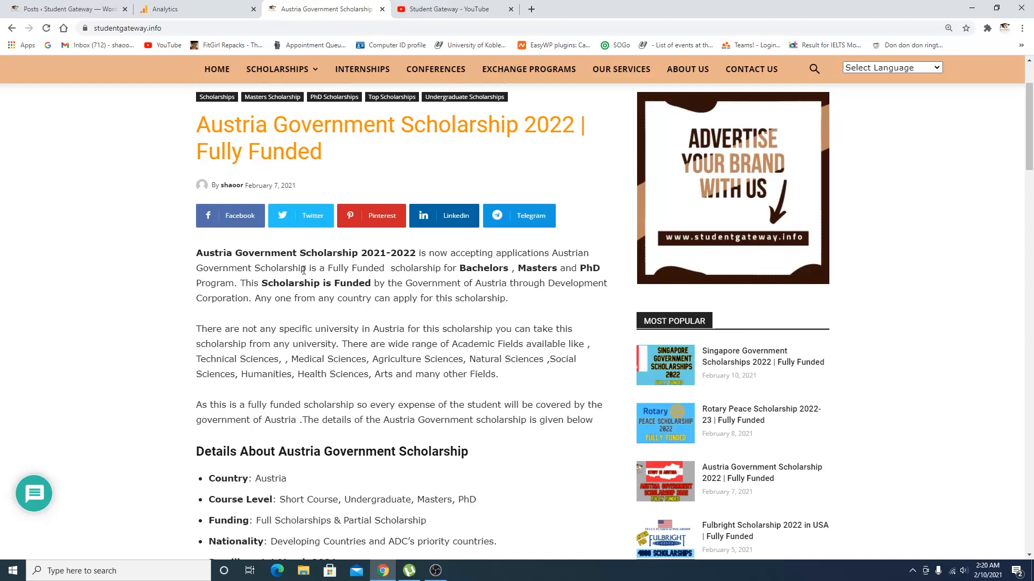
{"action": "mouse_move", "coordinate": [495, 289]}
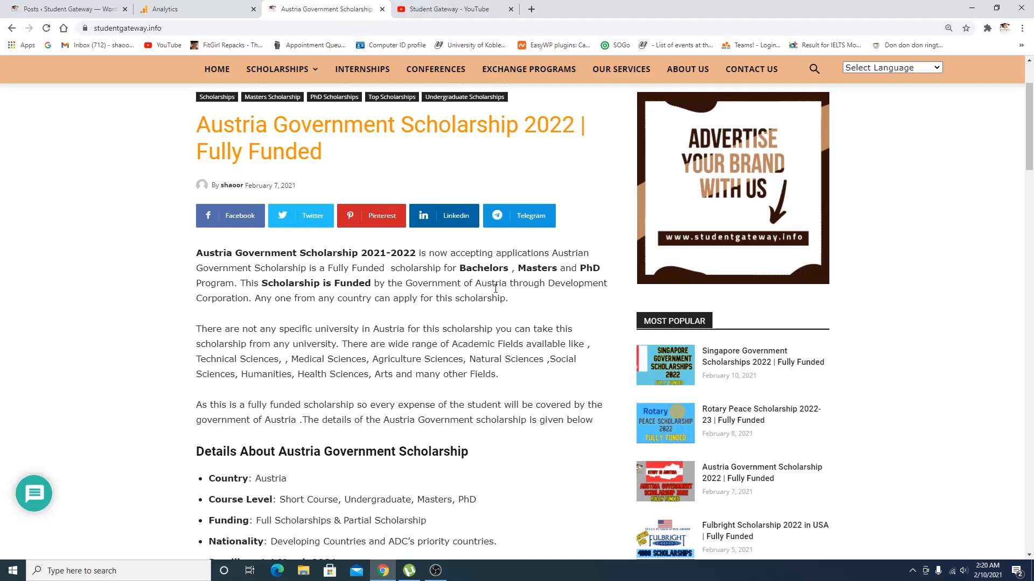
{"action": "mouse_move", "coordinate": [274, 309]}
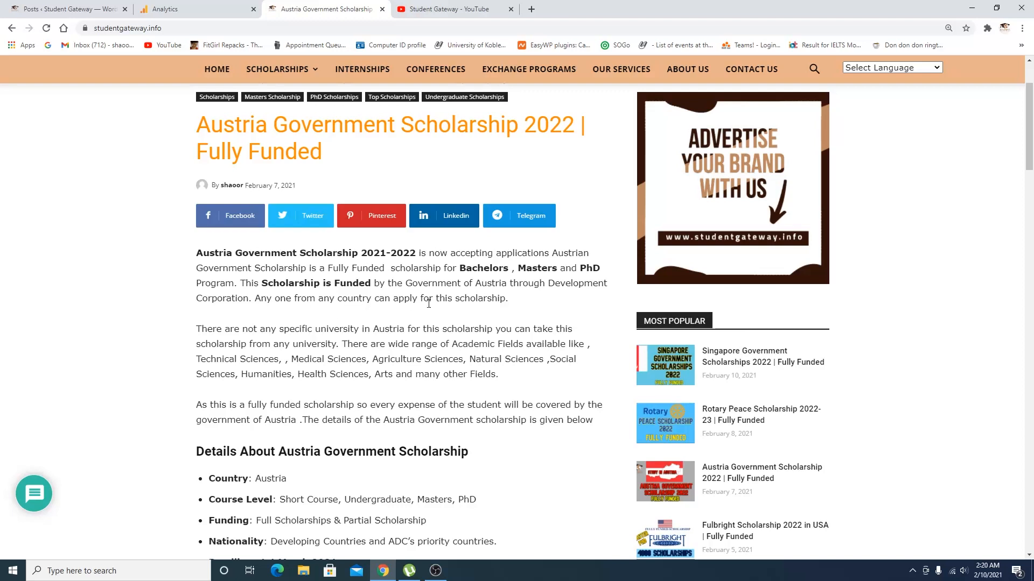
{"action": "scroll", "scroll_direction": "down", "scroll_amount": 3}
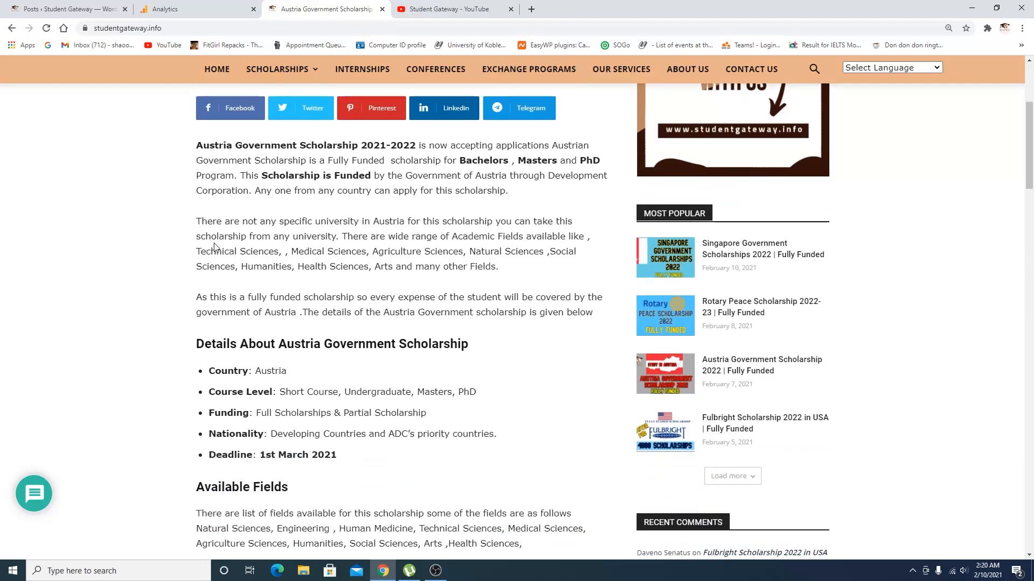
{"action": "mouse_move", "coordinate": [429, 232]}
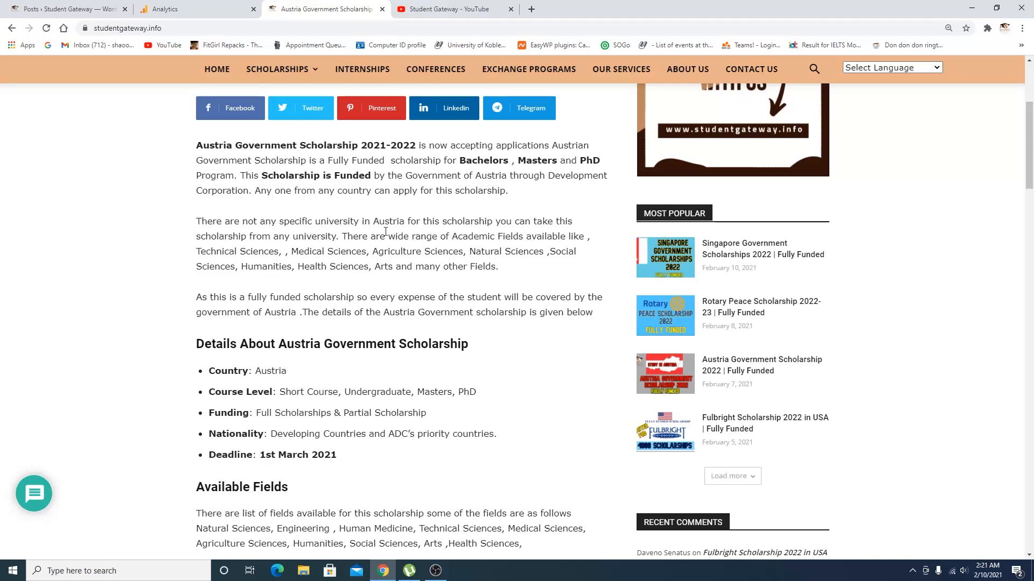
{"action": "mouse_move", "coordinate": [405, 248]}
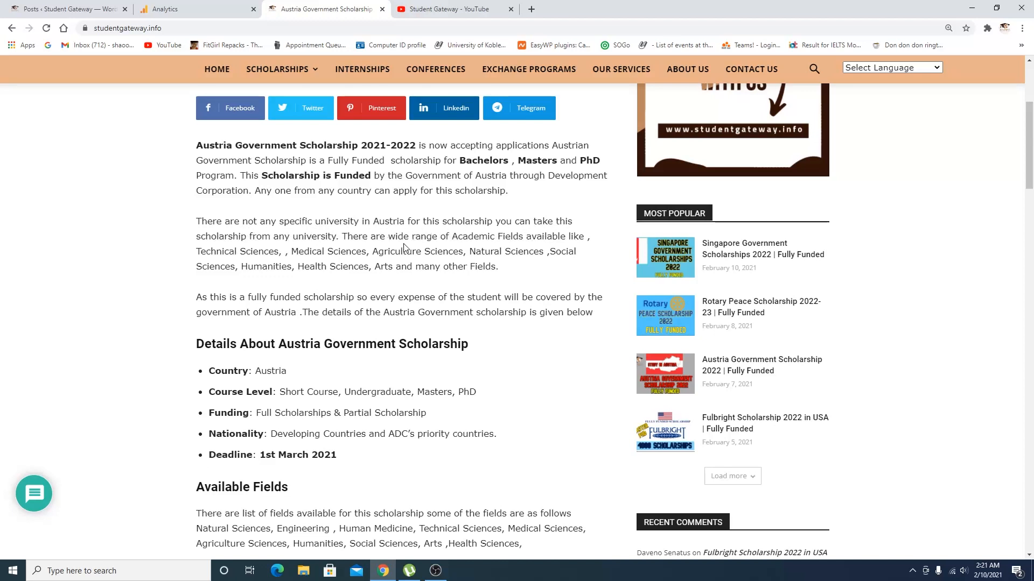
{"action": "mouse_move", "coordinate": [229, 250]}
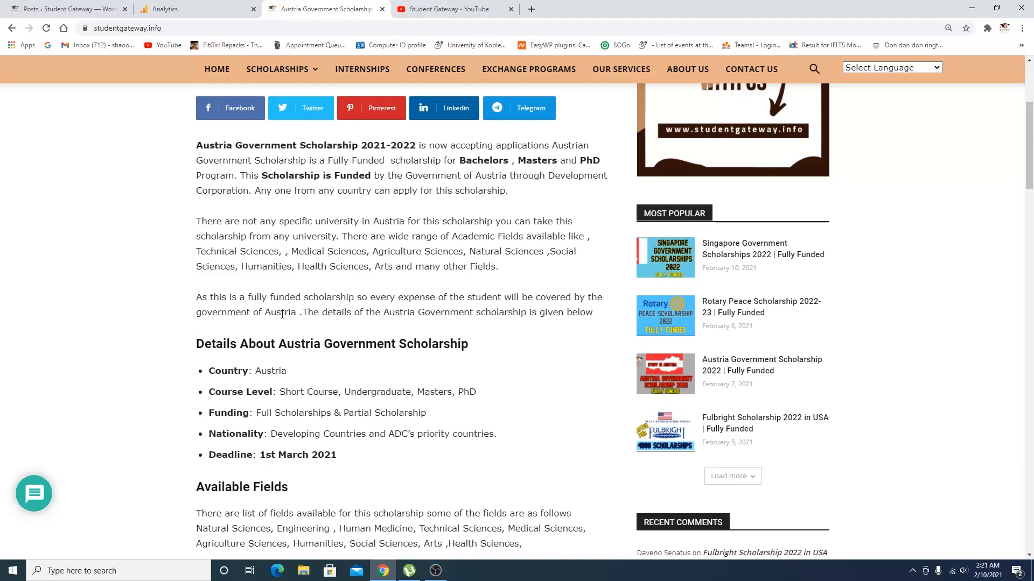
{"action": "mouse_move", "coordinate": [286, 313]}
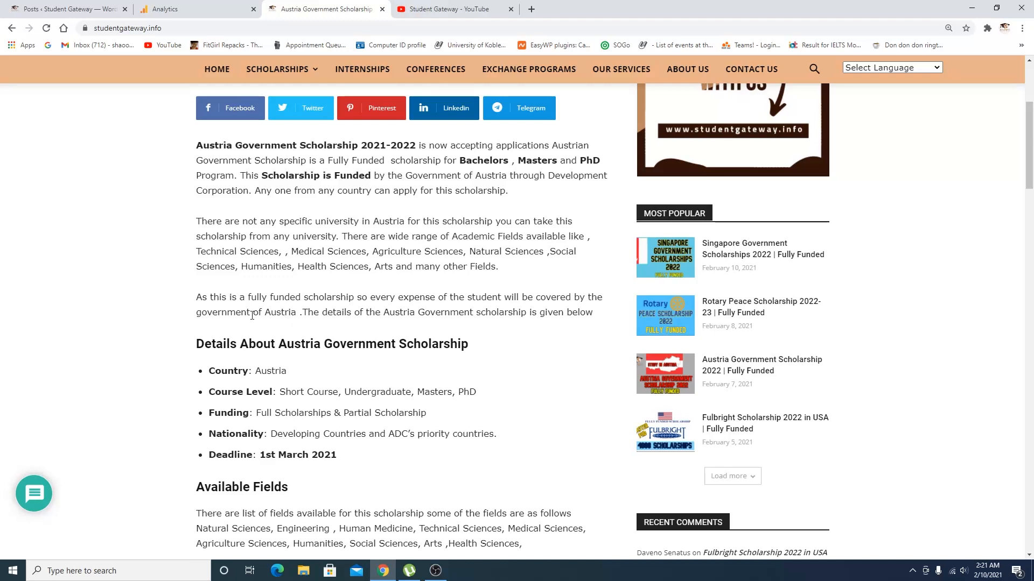
{"action": "mouse_move", "coordinate": [449, 323]}
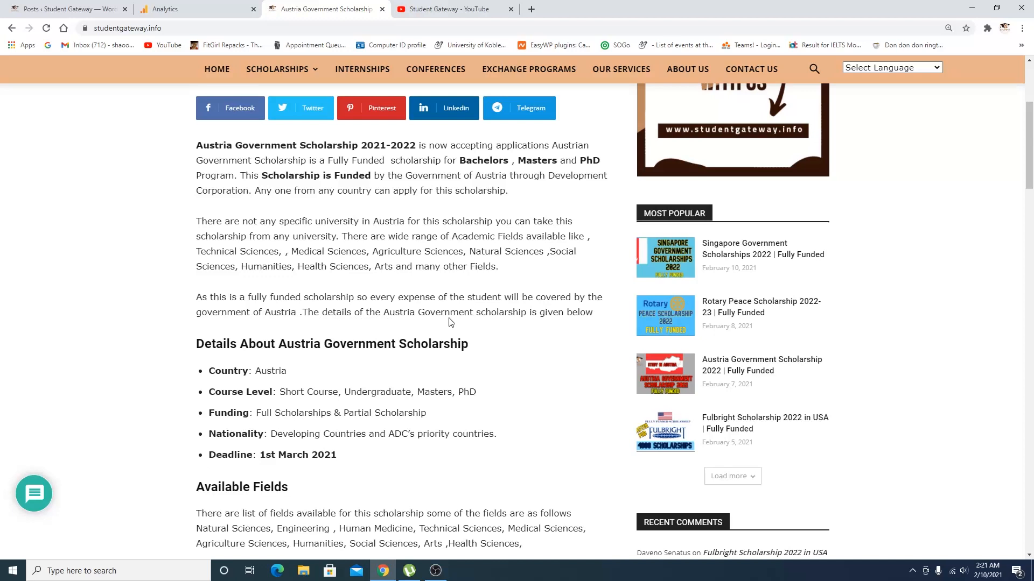
{"action": "scroll", "scroll_direction": "down", "scroll_amount": 3}
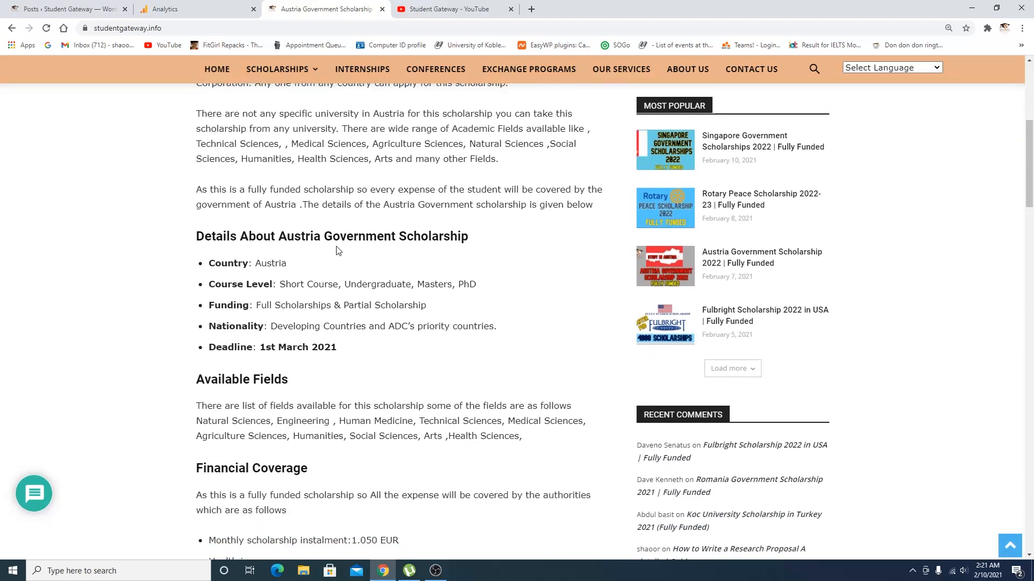
{"action": "mouse_move", "coordinate": [235, 276]}
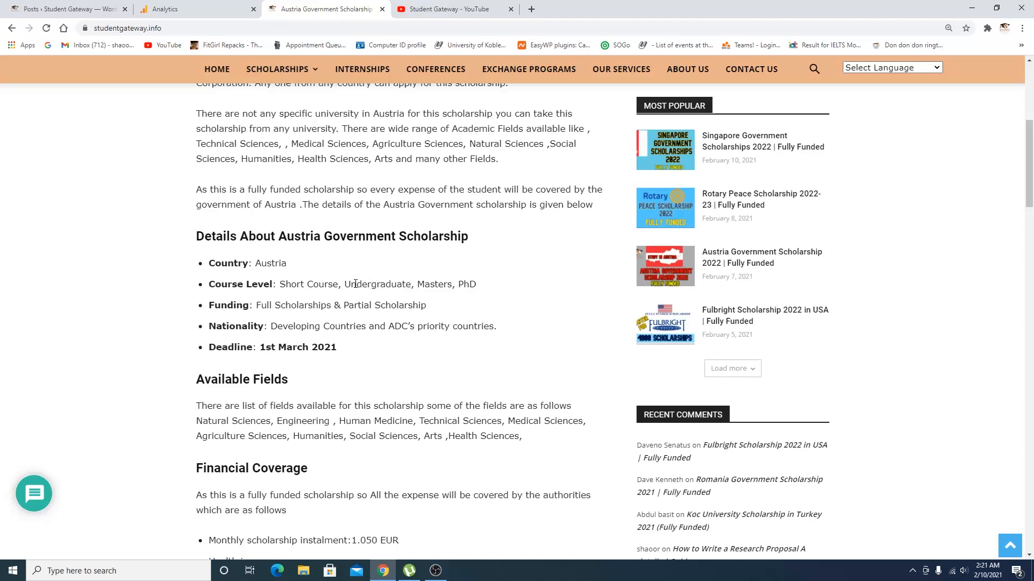
{"action": "mouse_move", "coordinate": [405, 318]}
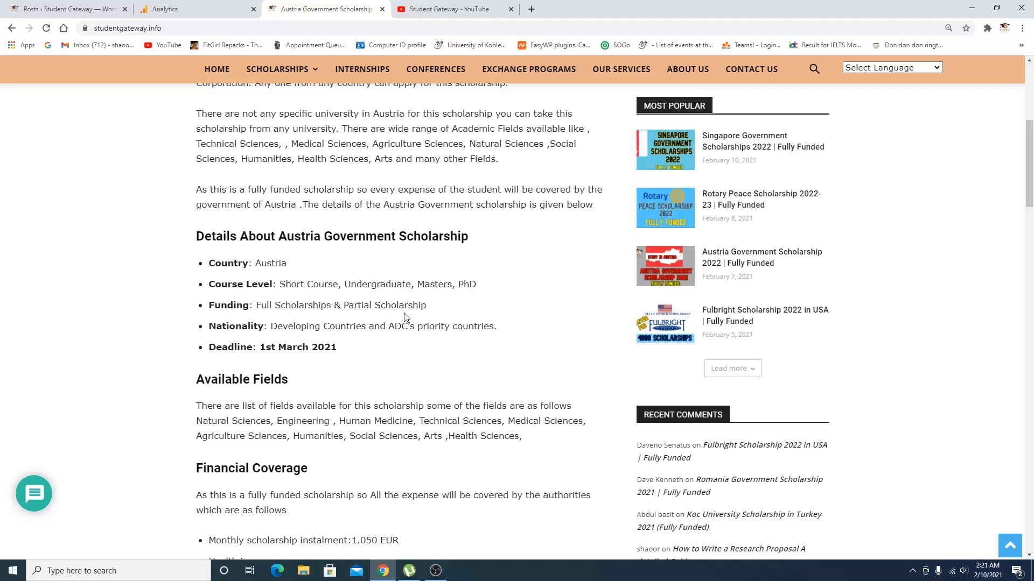
{"action": "mouse_move", "coordinate": [265, 323]}
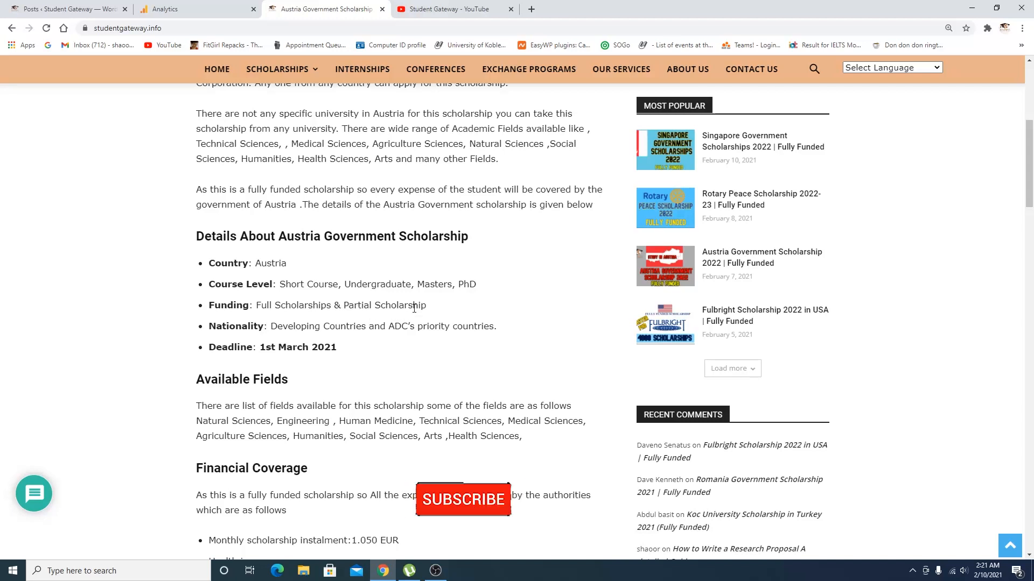
{"action": "left_click", "coordinate": [463, 500]}
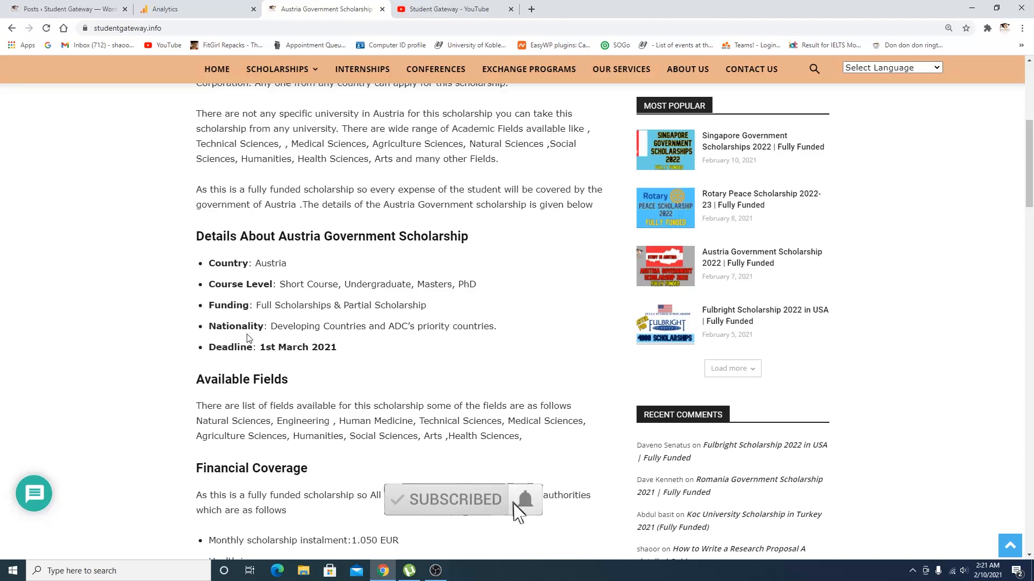
{"action": "scroll", "scroll_direction": "down", "scroll_amount": 3}
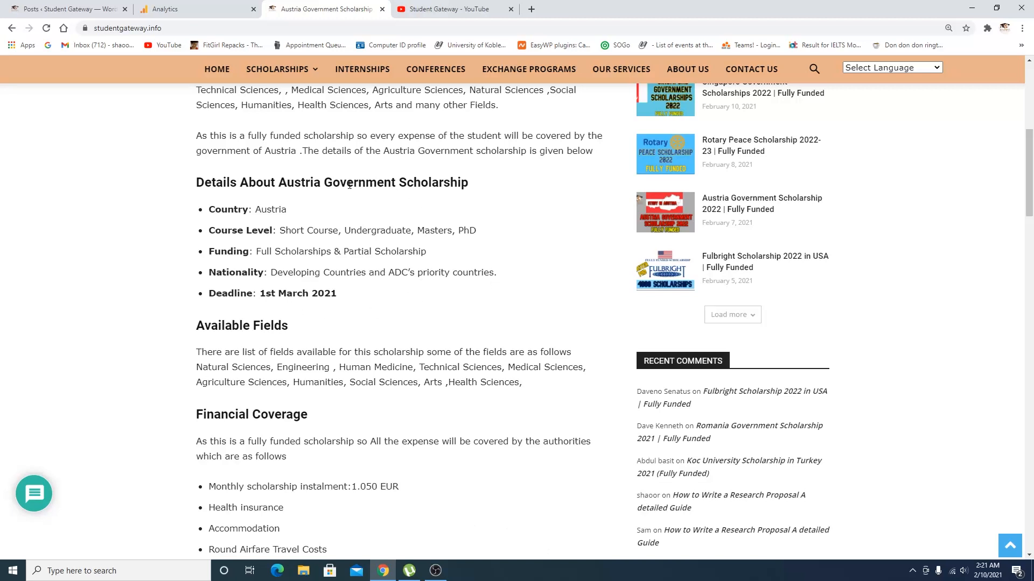
{"action": "mouse_move", "coordinate": [336, 272]}
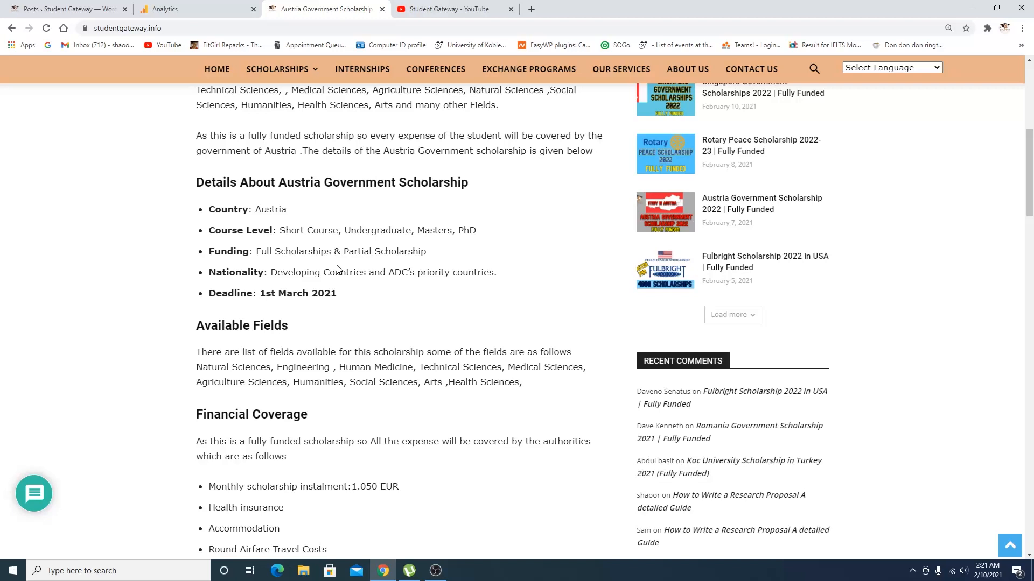
{"action": "scroll", "scroll_direction": "down", "scroll_amount": 3}
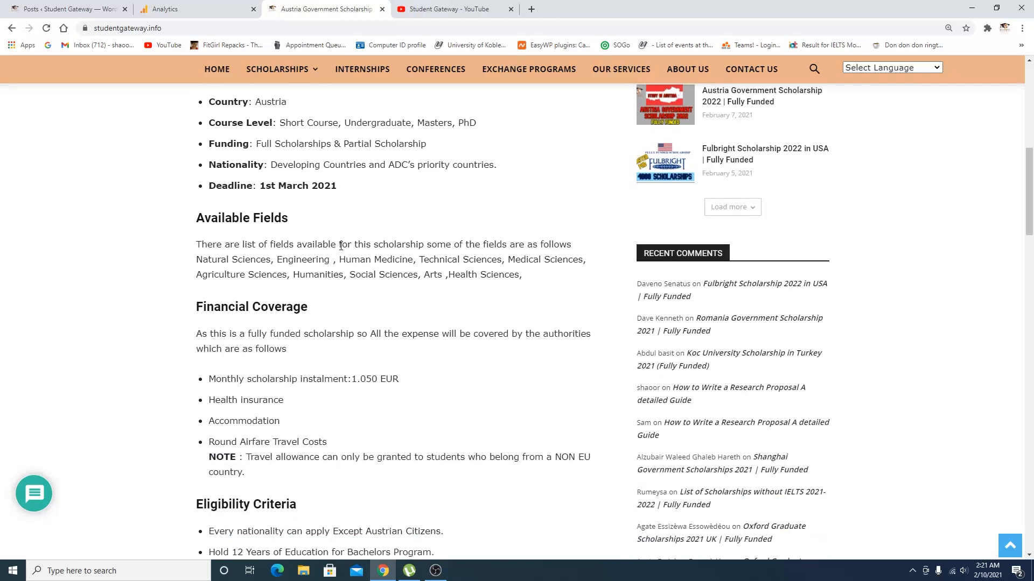
{"action": "scroll", "scroll_direction": "down", "scroll_amount": 3}
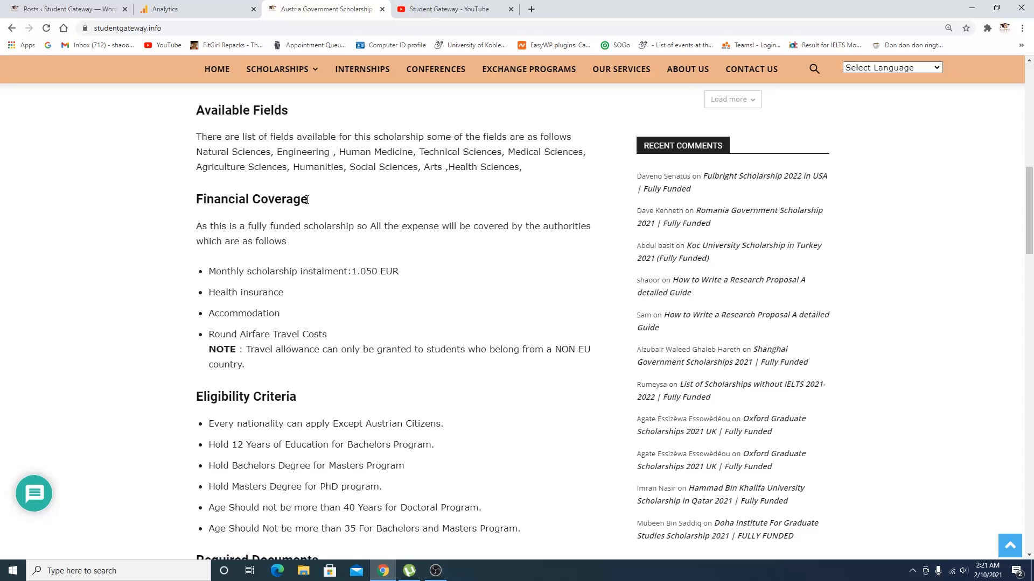
{"action": "mouse_move", "coordinate": [297, 297]}
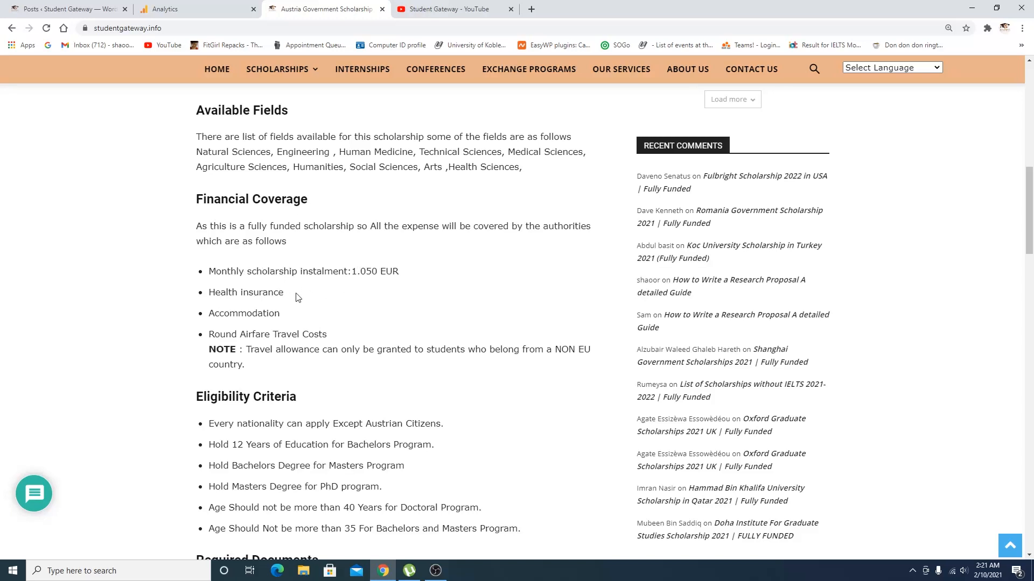
{"action": "mouse_move", "coordinate": [354, 273]}
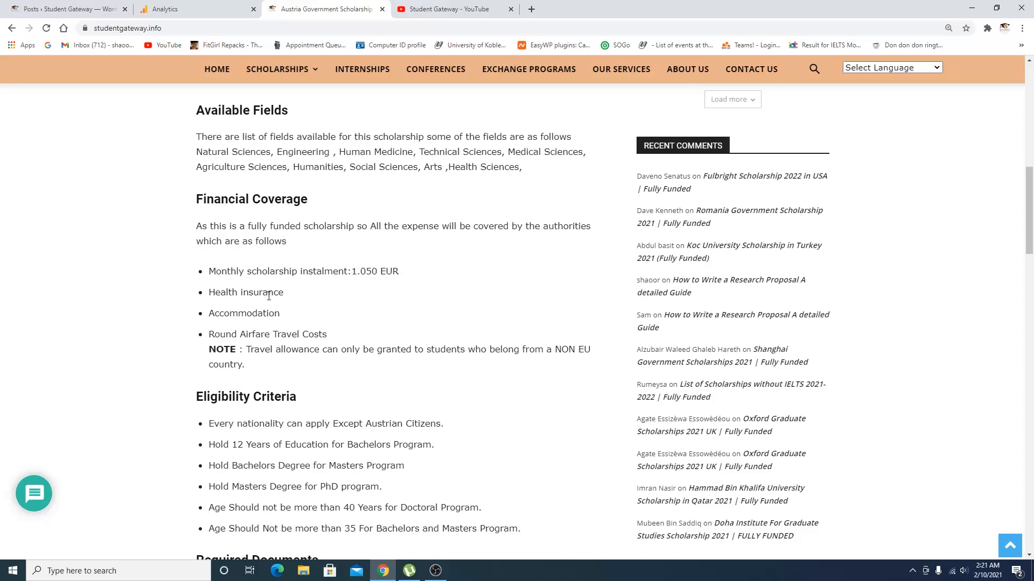
{"action": "mouse_move", "coordinate": [238, 347]}
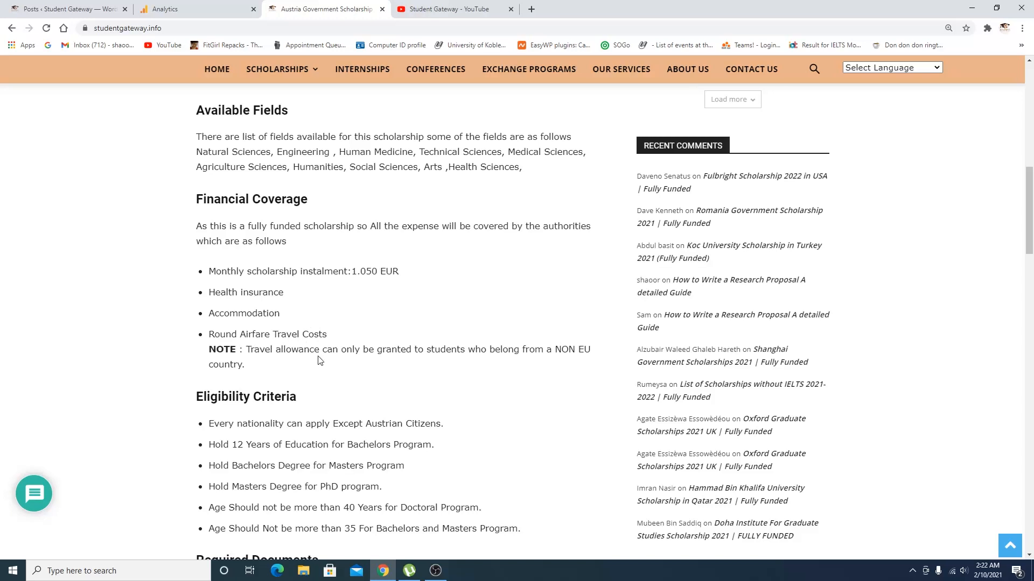
{"action": "mouse_move", "coordinate": [515, 359]}
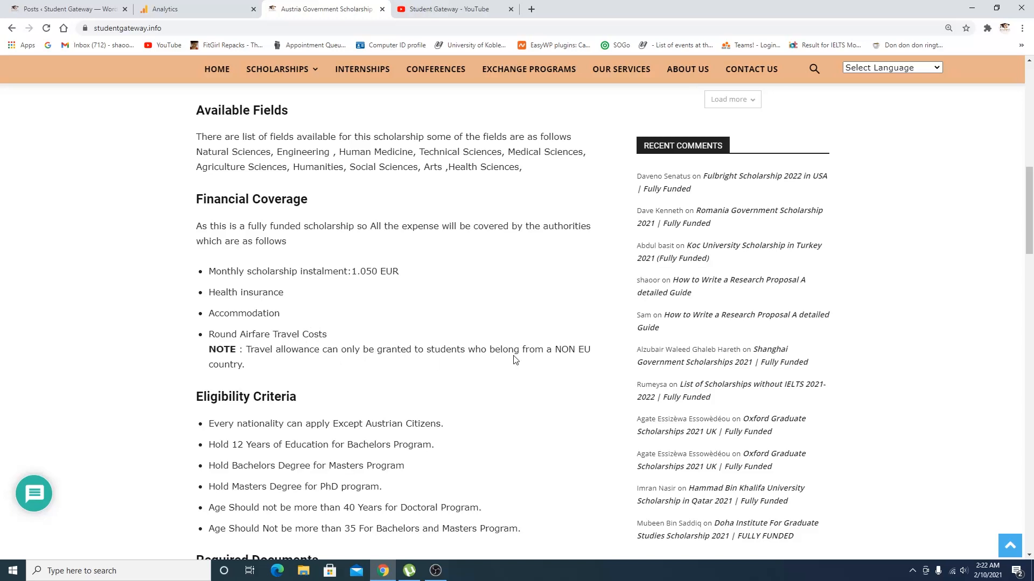
{"action": "mouse_move", "coordinate": [330, 347]}
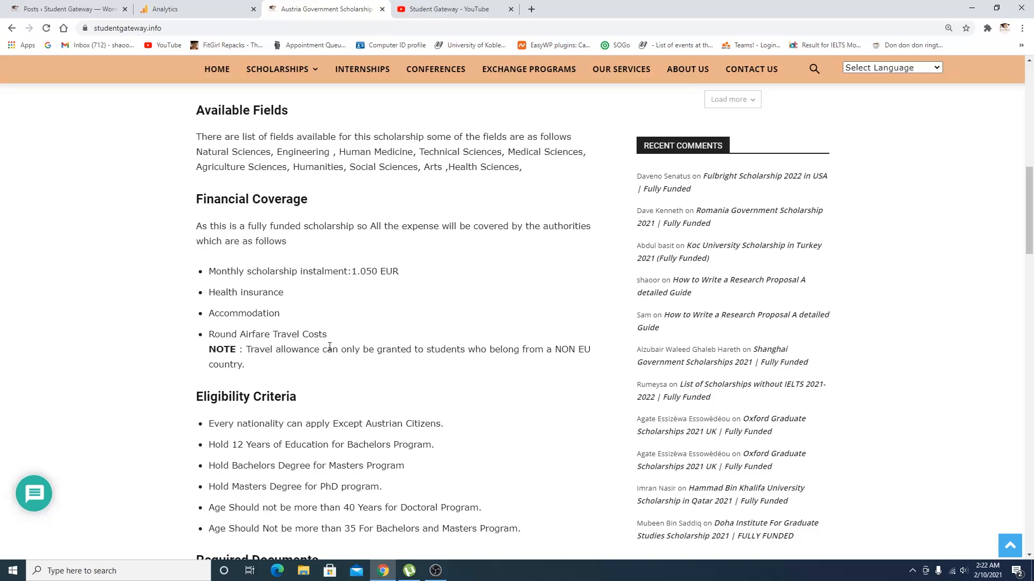
Step: Read Eligibility Criteria, Required Documents and Deadline, then follow 'Visit the Official Website'
{"action": "scroll", "scroll_direction": "down", "scroll_amount": 3}
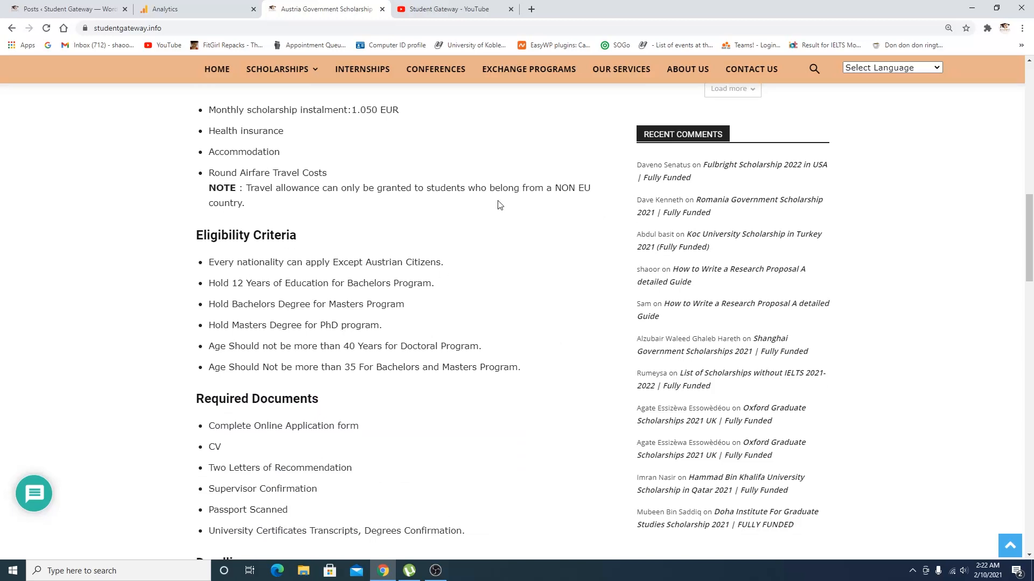
{"action": "mouse_move", "coordinate": [607, 239]}
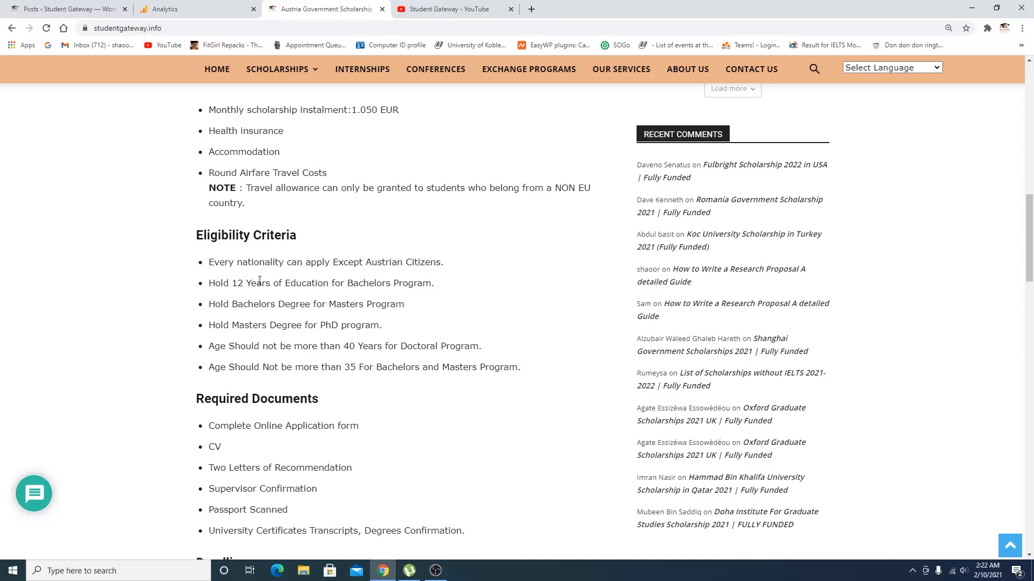
{"action": "mouse_move", "coordinate": [448, 269]}
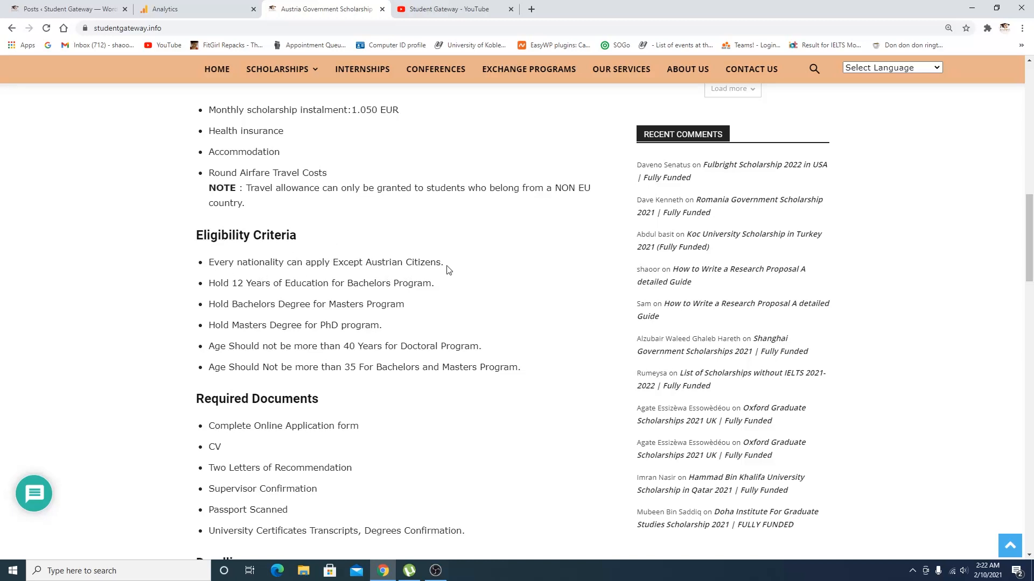
{"action": "mouse_move", "coordinate": [254, 294]}
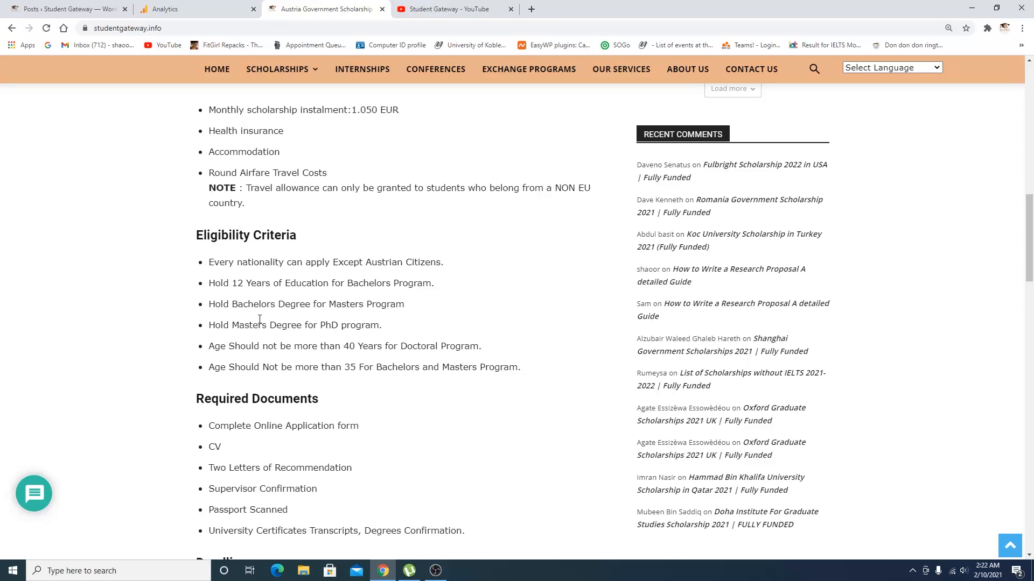
{"action": "mouse_move", "coordinate": [352, 361]}
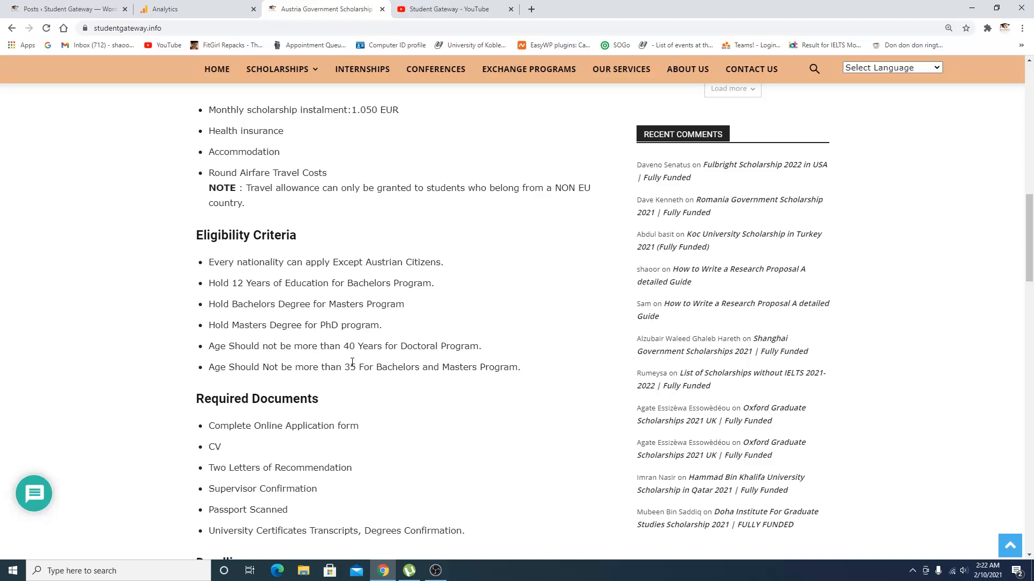
{"action": "scroll", "scroll_direction": "down", "scroll_amount": 3}
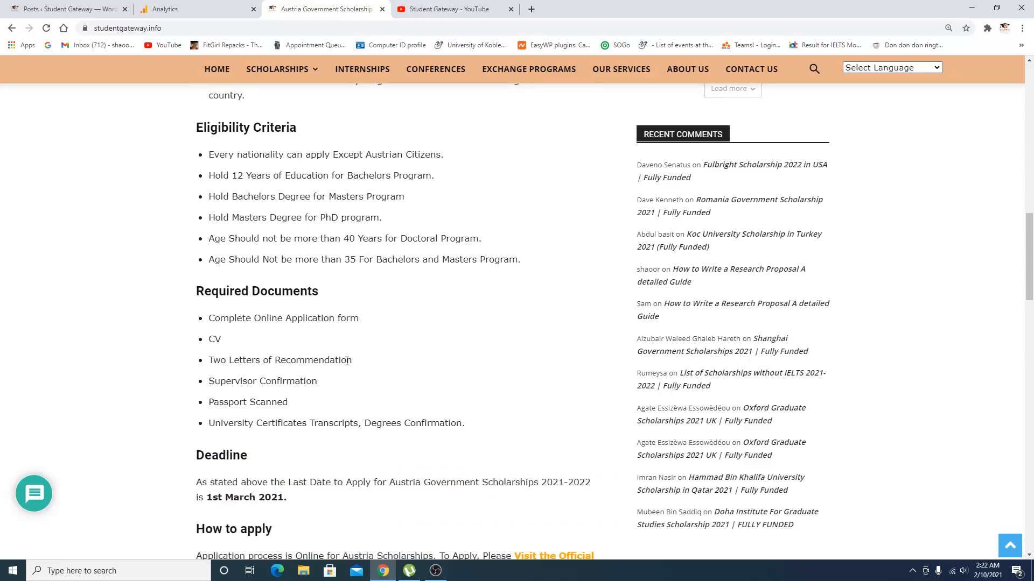
{"action": "scroll", "scroll_direction": "down", "scroll_amount": 3}
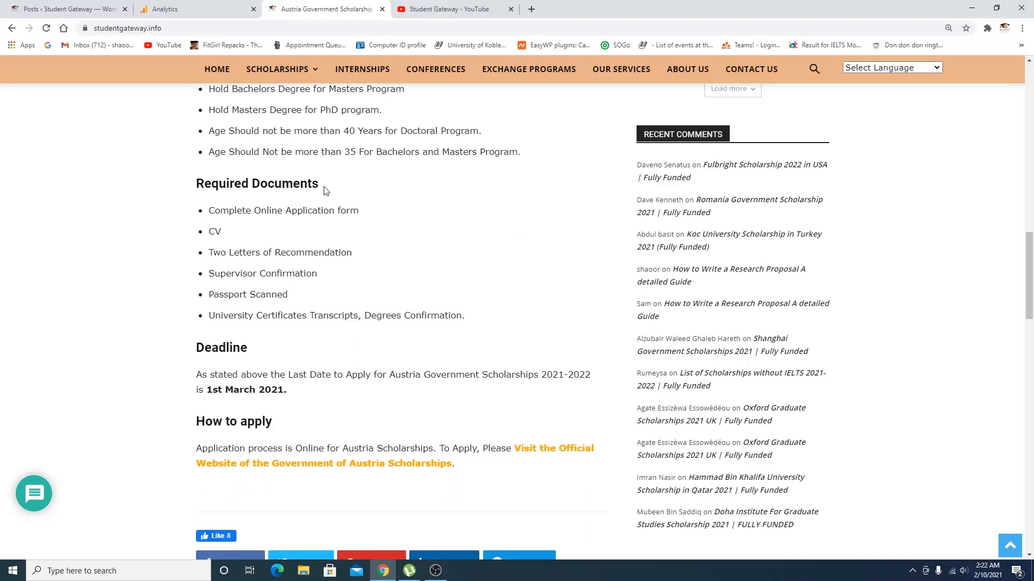
{"action": "mouse_move", "coordinate": [353, 228]}
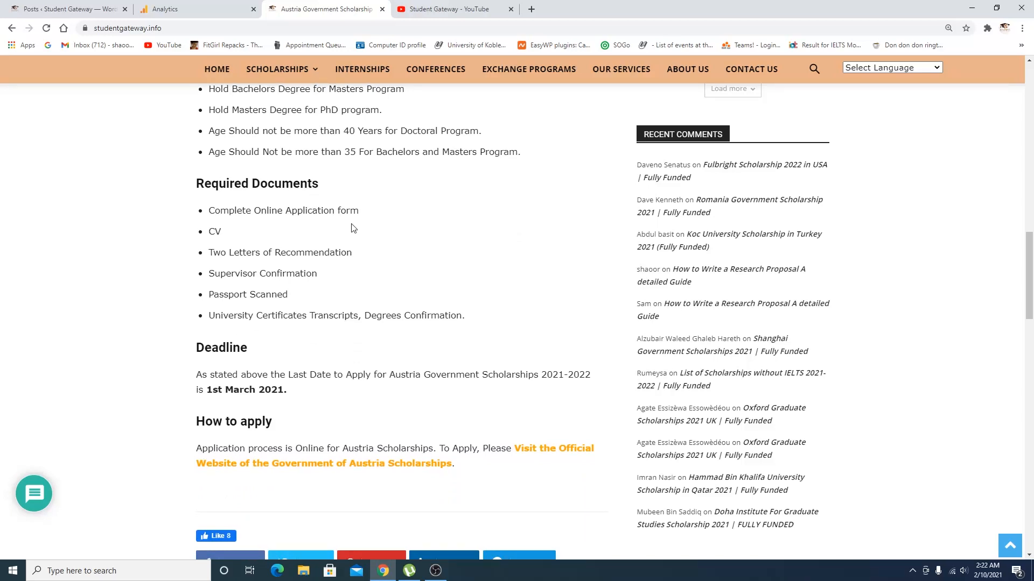
{"action": "mouse_move", "coordinate": [331, 269]}
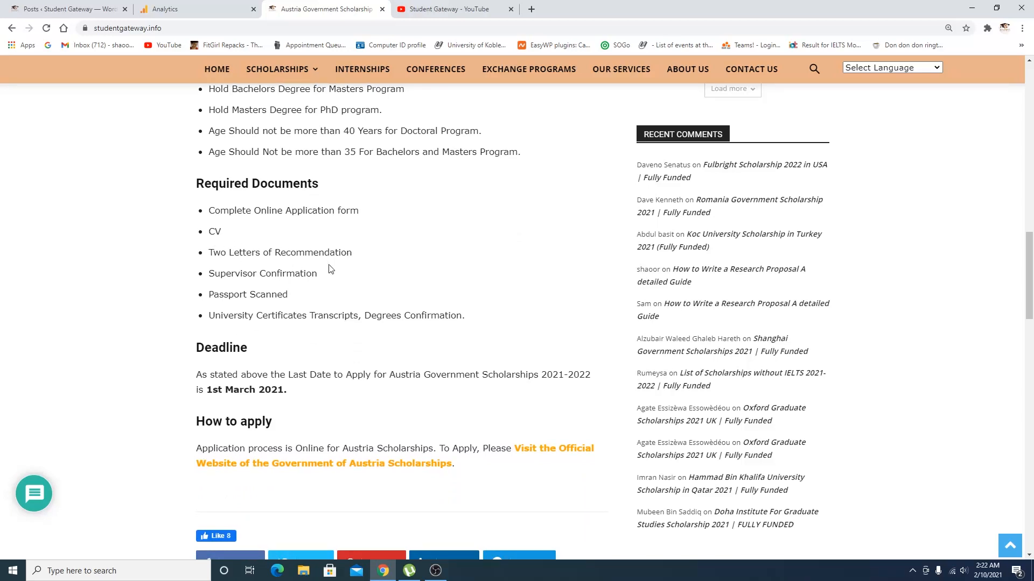
{"action": "mouse_move", "coordinate": [286, 278]}
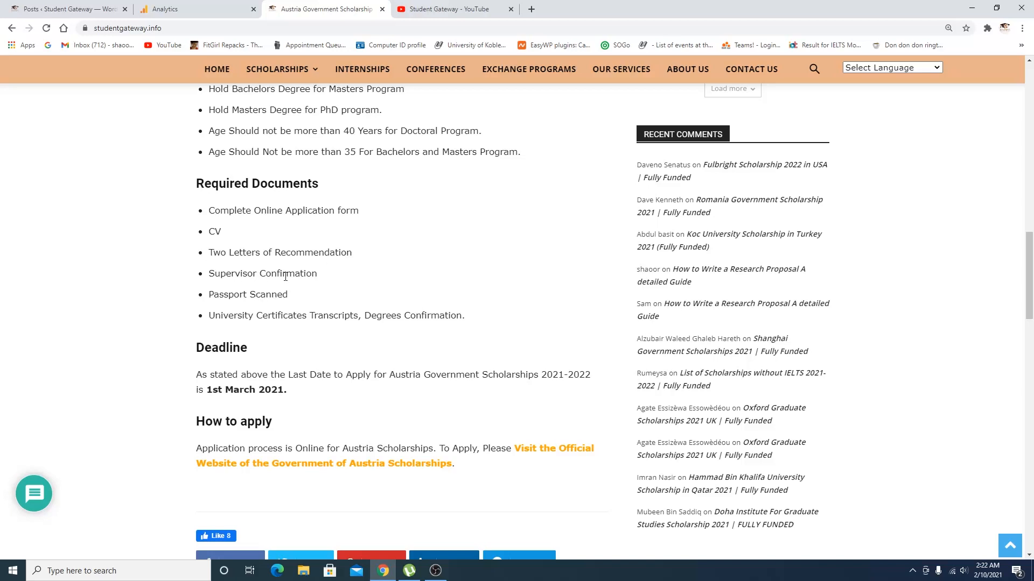
{"action": "mouse_move", "coordinate": [350, 324]}
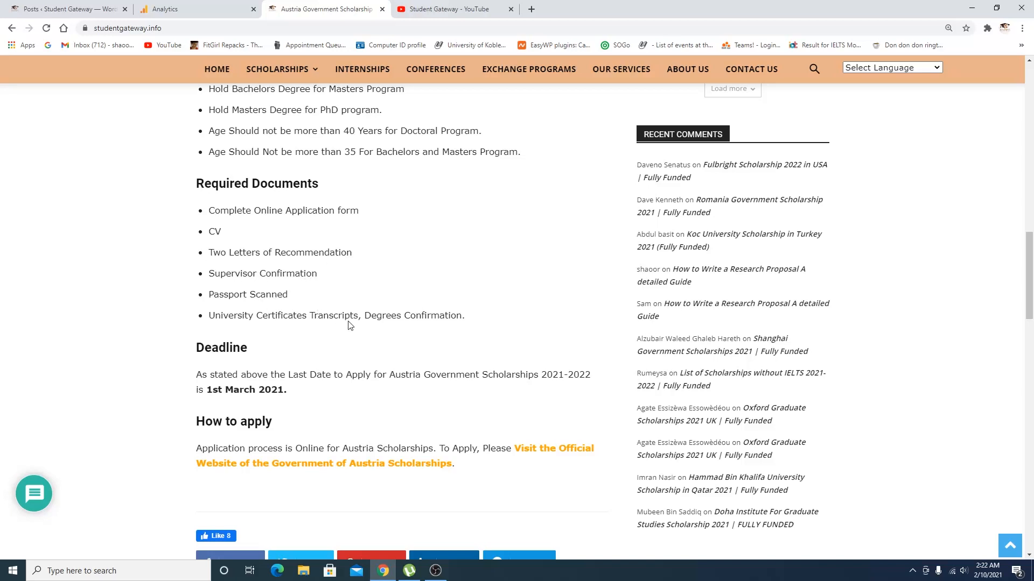
{"action": "scroll", "scroll_direction": "down", "scroll_amount": 3}
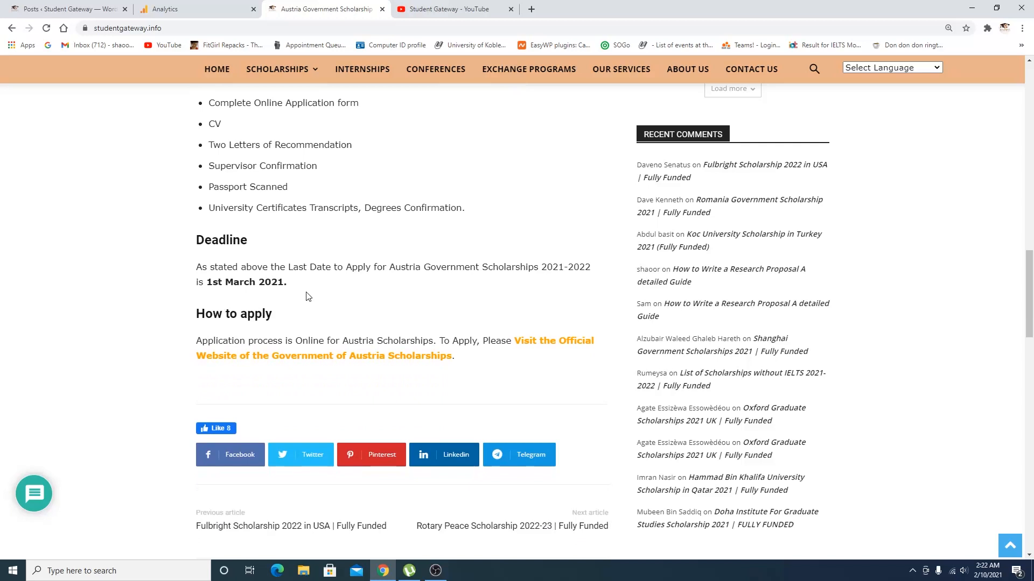
{"action": "mouse_move", "coordinate": [544, 349]}
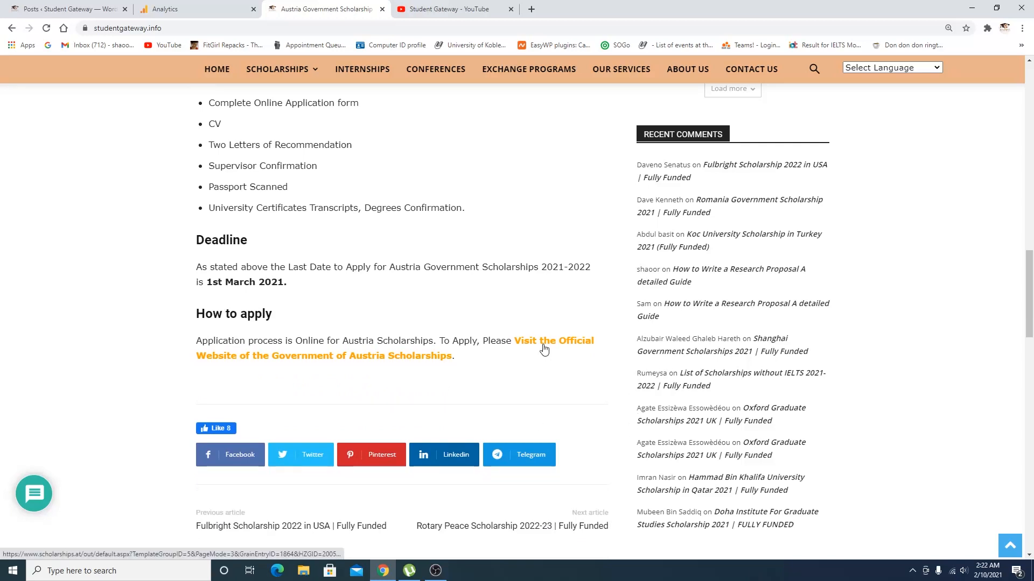
{"action": "left_click", "coordinate": [553, 340]}
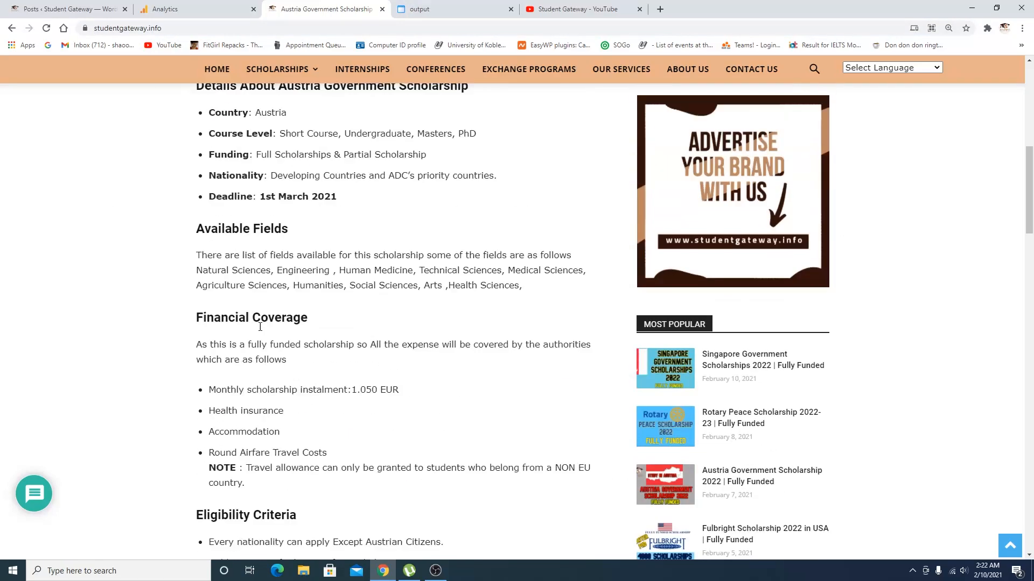
Step: Review the Scholarship Foundation grant listing, then switch to the SCHOLARSHIPS.AT Login page
{"action": "scroll", "scroll_direction": "up", "scroll_amount": 3}
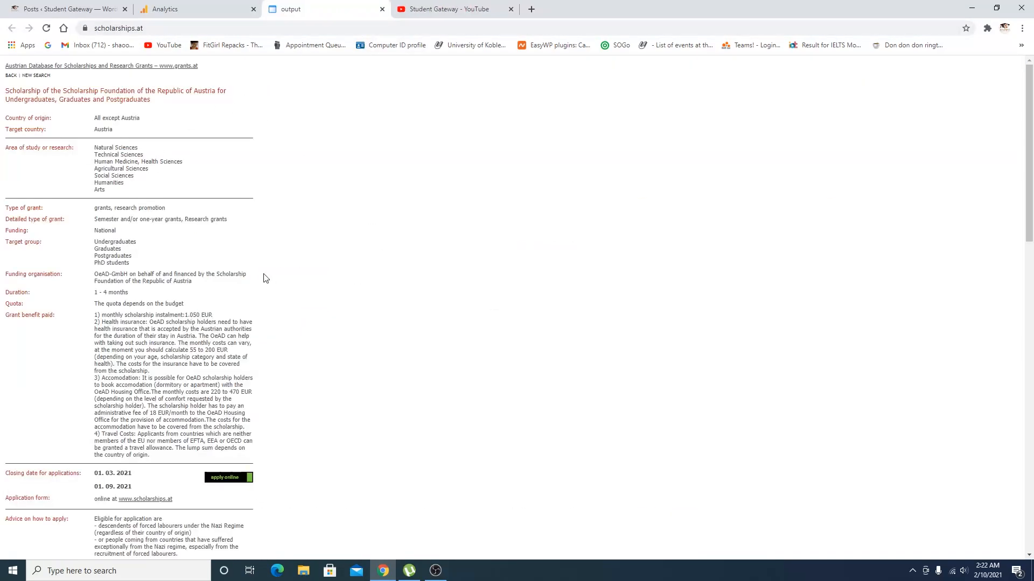
{"action": "scroll", "scroll_direction": "down", "scroll_amount": 3}
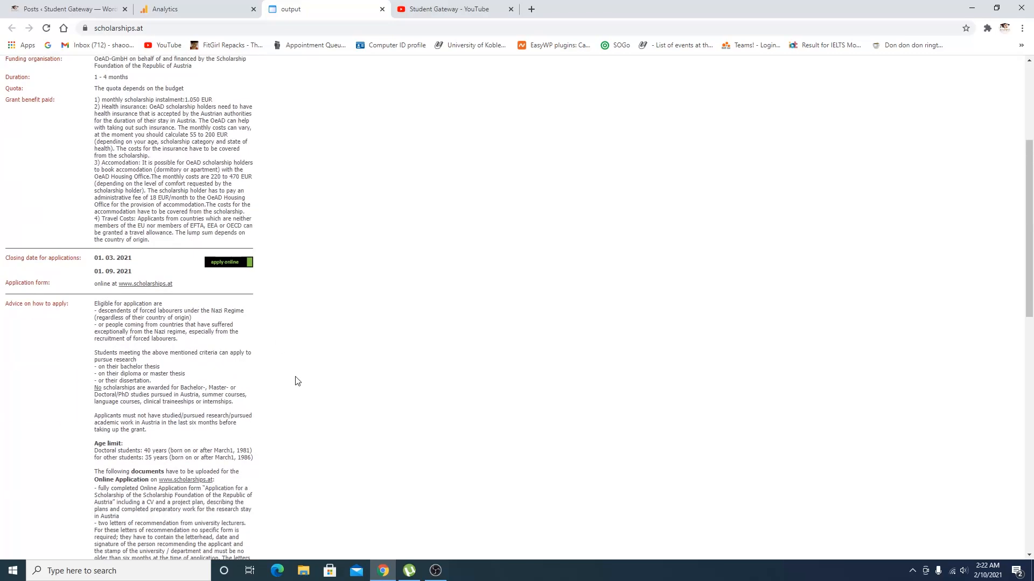
{"action": "scroll", "scroll_direction": "down", "scroll_amount": 3}
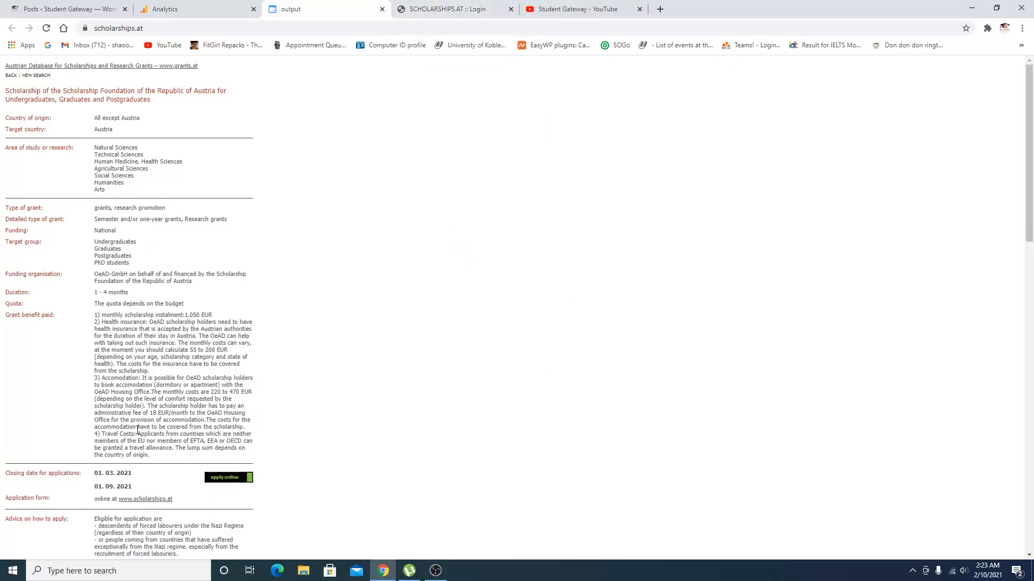
{"action": "mouse_move", "coordinate": [179, 150]}
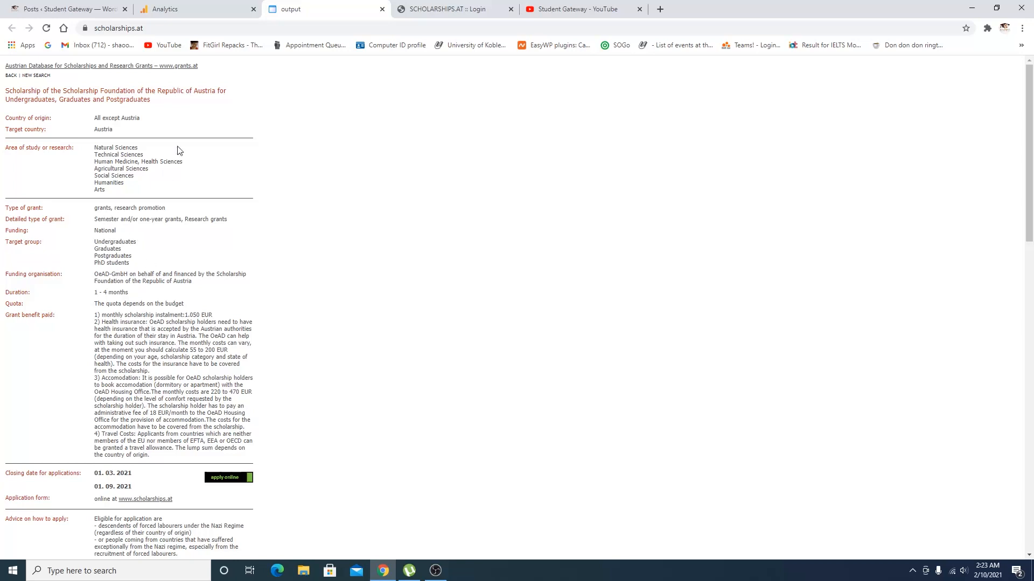
{"action": "left_click", "coordinate": [447, 9]}
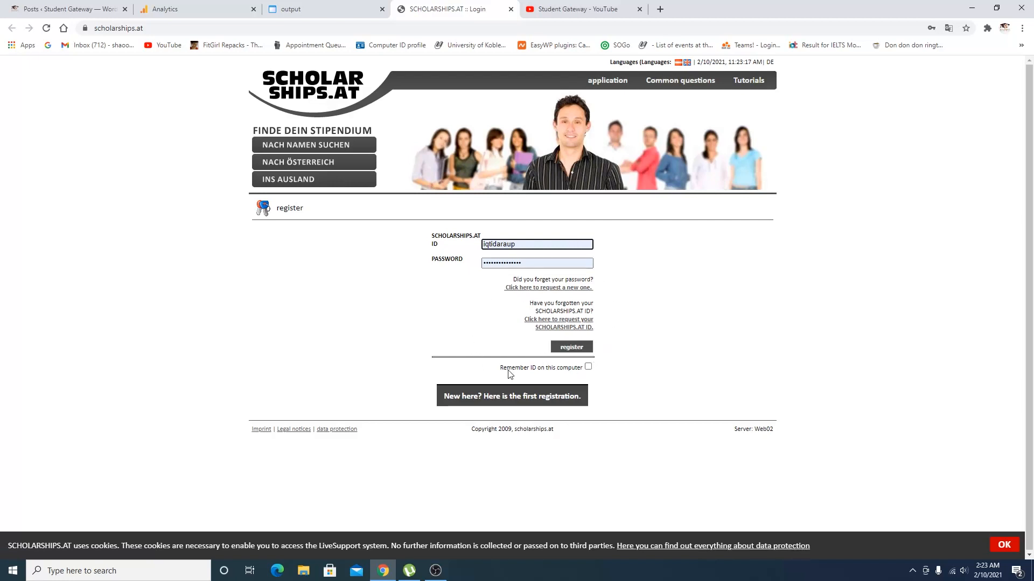
Step: Log in to the applicant portal and read the online application's welcome information
{"action": "left_click", "coordinate": [571, 346]}
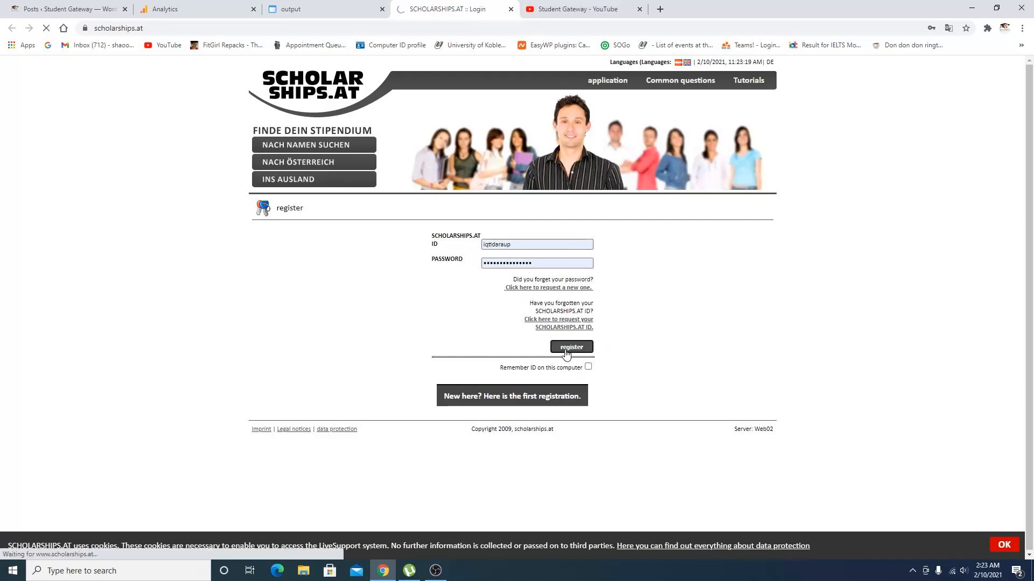
{"action": "left_click", "coordinate": [570, 347]}
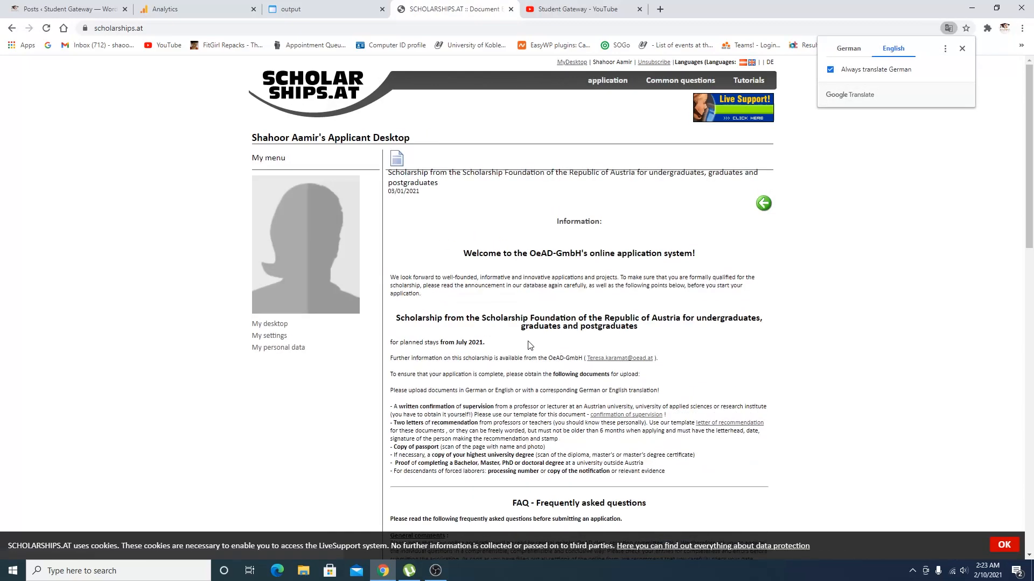
{"action": "scroll", "scroll_direction": "down", "scroll_amount": 3}
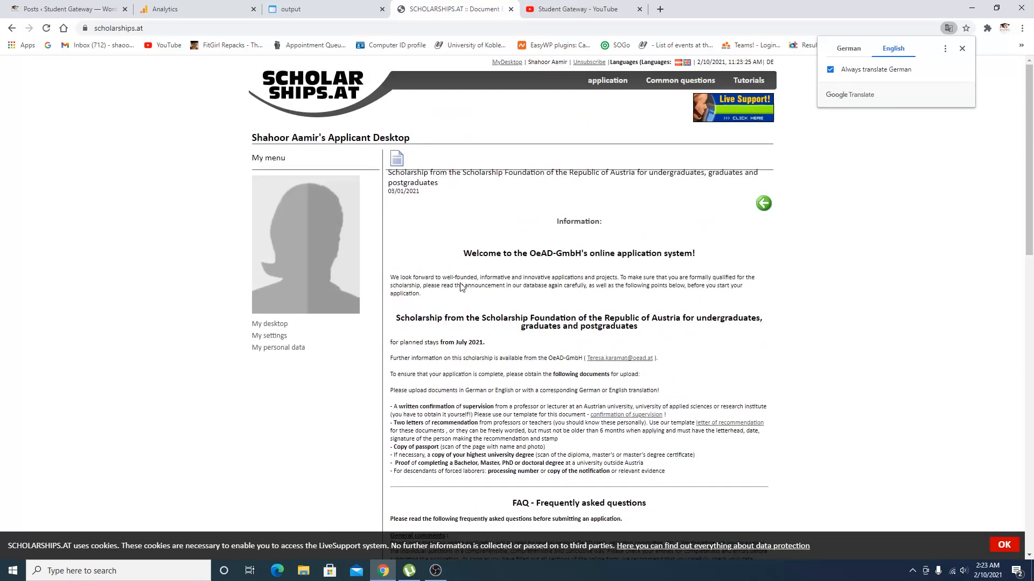
{"action": "mouse_move", "coordinate": [547, 206]}
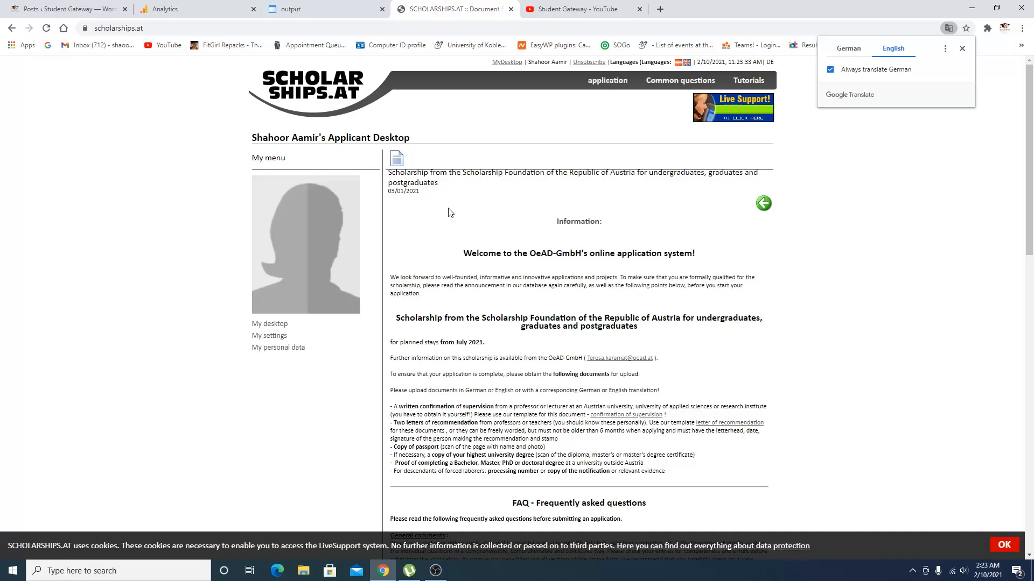
{"action": "scroll", "scroll_direction": "down", "scroll_amount": 3}
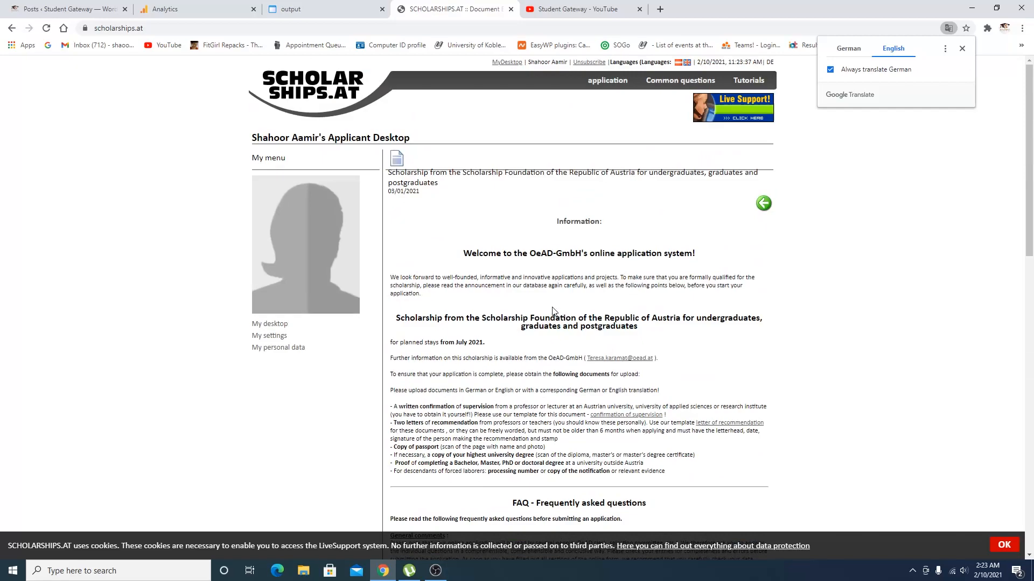
{"action": "scroll", "scroll_direction": "down", "scroll_amount": 3}
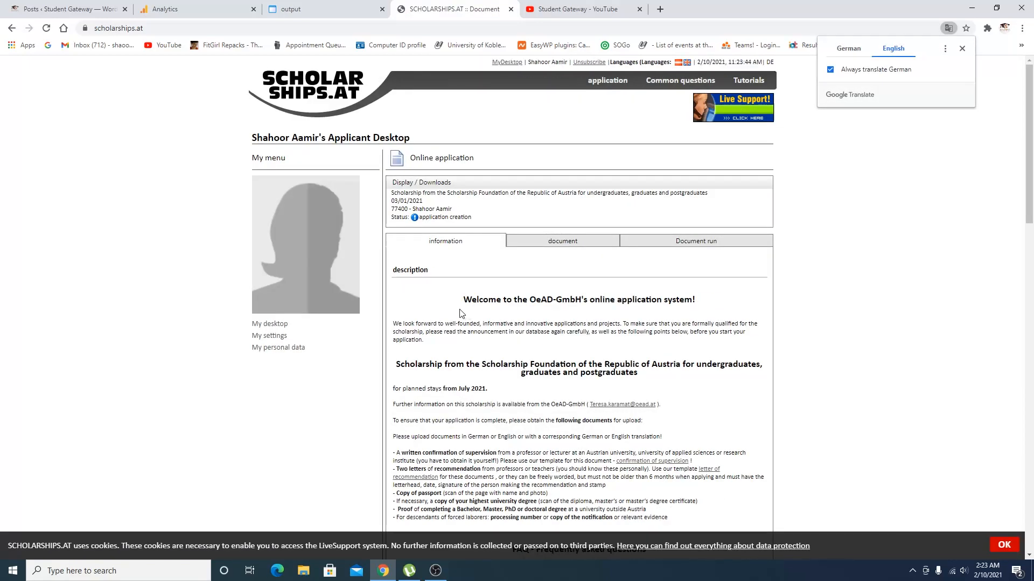
Step: Show the Document sections table with entry counts, then go into the basic application data form
{"action": "scroll", "scroll_direction": "down", "scroll_amount": 3}
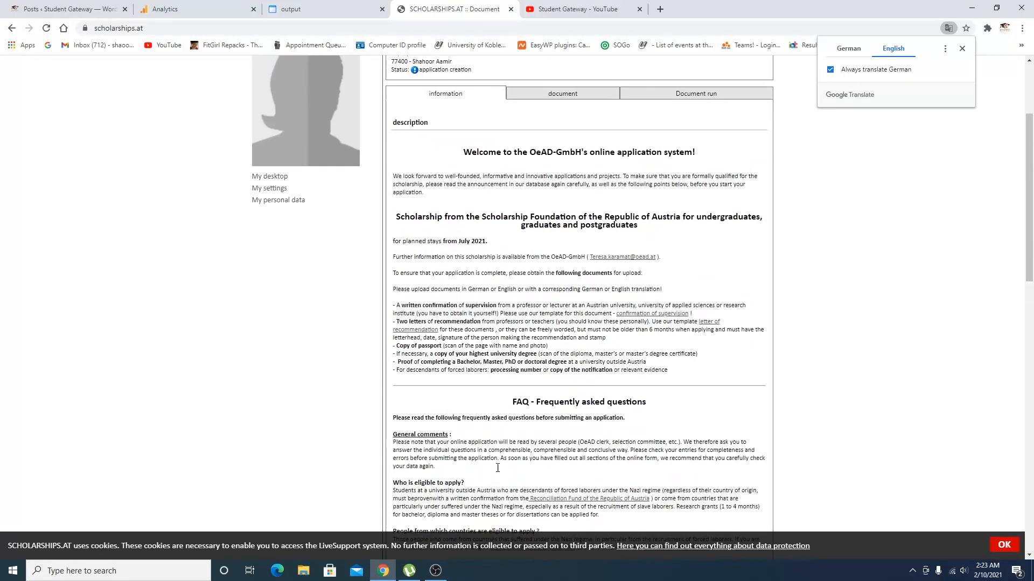
{"action": "left_click", "coordinate": [562, 242]}
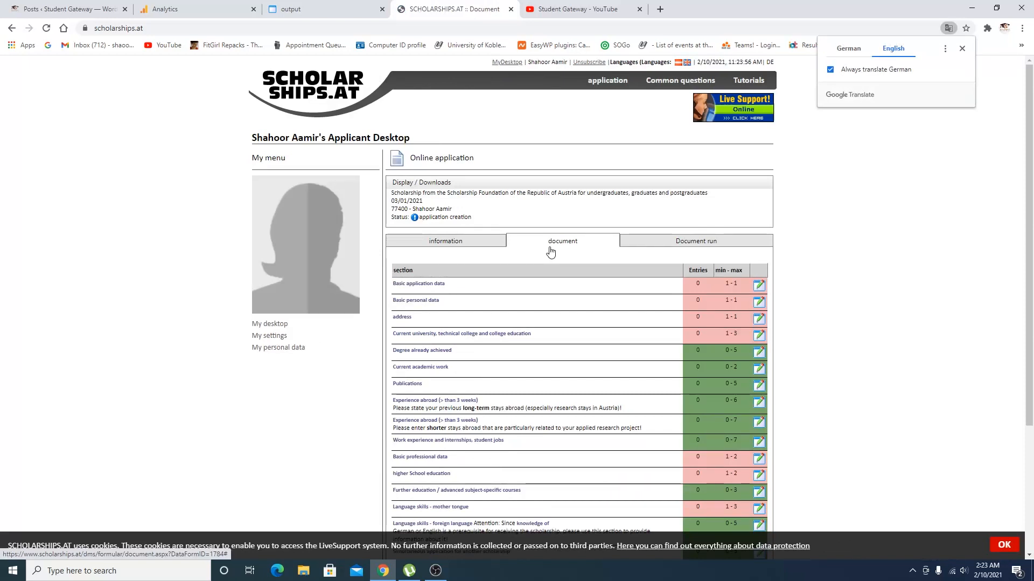
{"action": "mouse_move", "coordinate": [520, 291]}
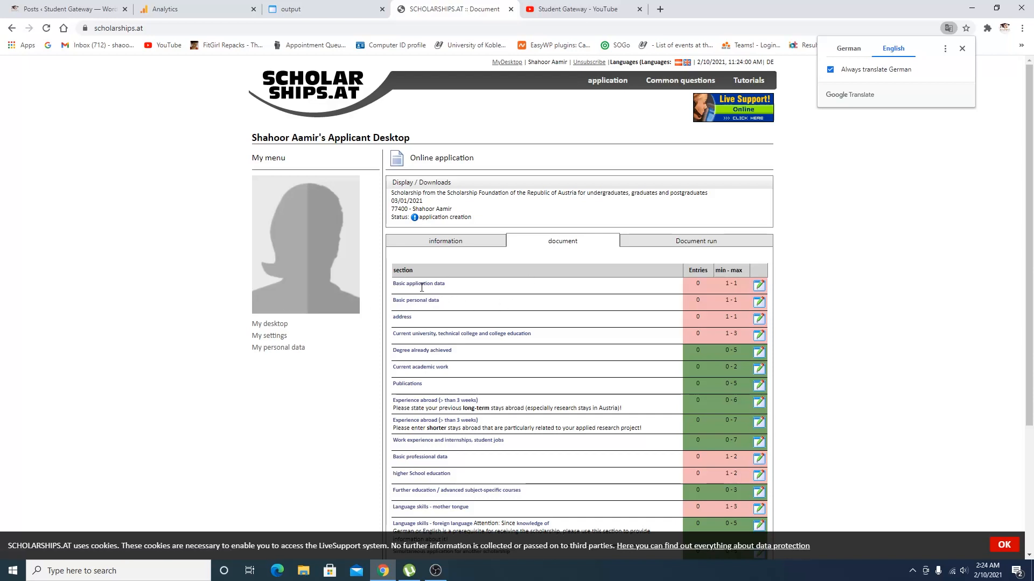
{"action": "mouse_move", "coordinate": [417, 370]}
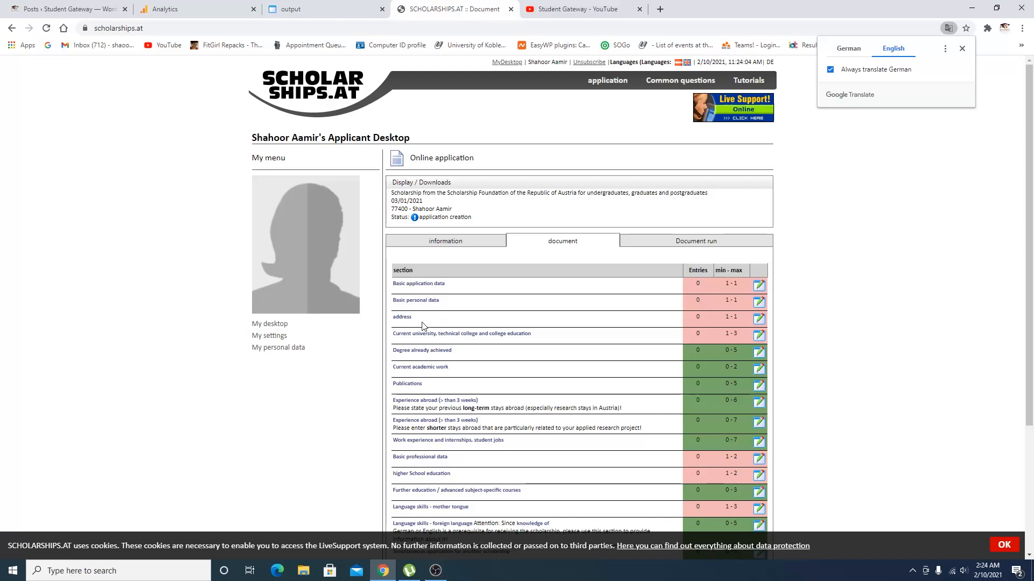
{"action": "scroll", "scroll_direction": "down", "scroll_amount": 3}
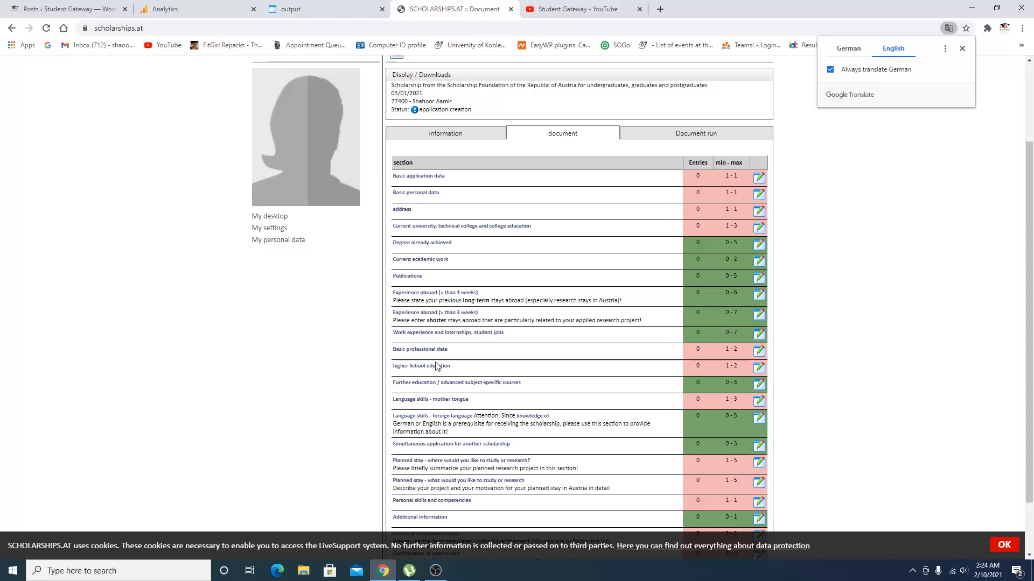
{"action": "scroll", "scroll_direction": "down", "scroll_amount": 3}
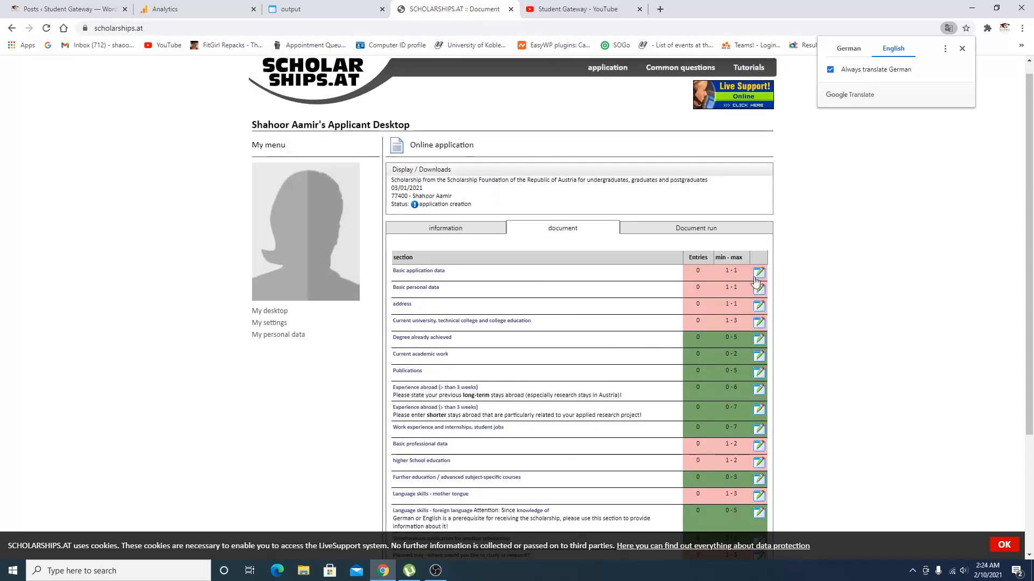
{"action": "left_click", "coordinate": [758, 271]}
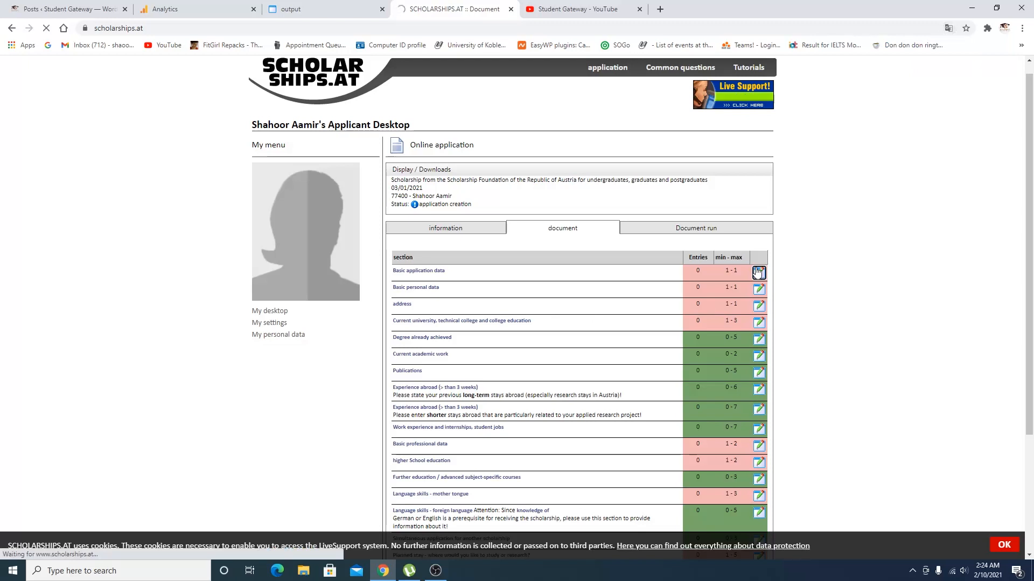
{"action": "left_click", "coordinate": [758, 272]}
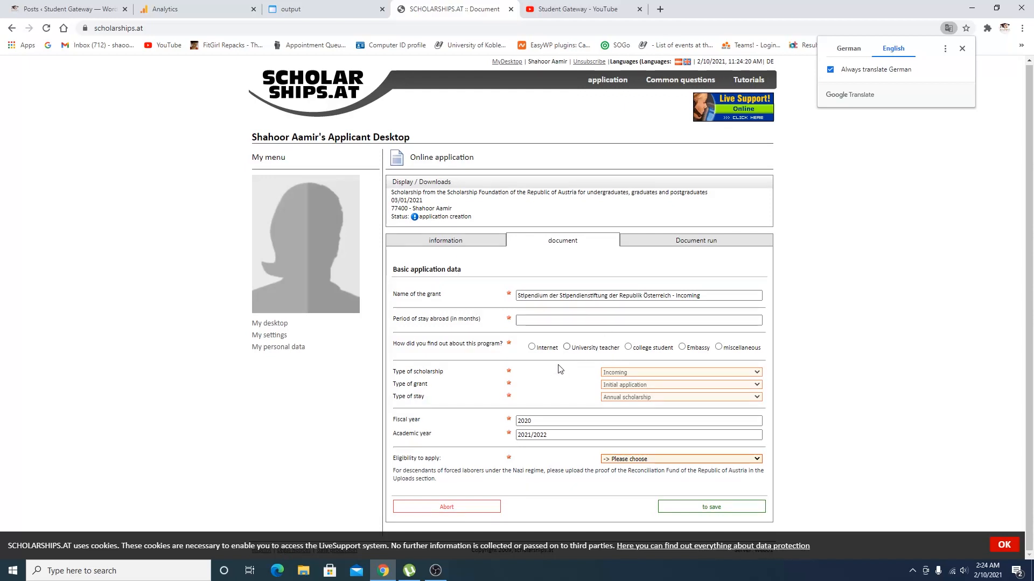
{"action": "mouse_move", "coordinate": [644, 442]}
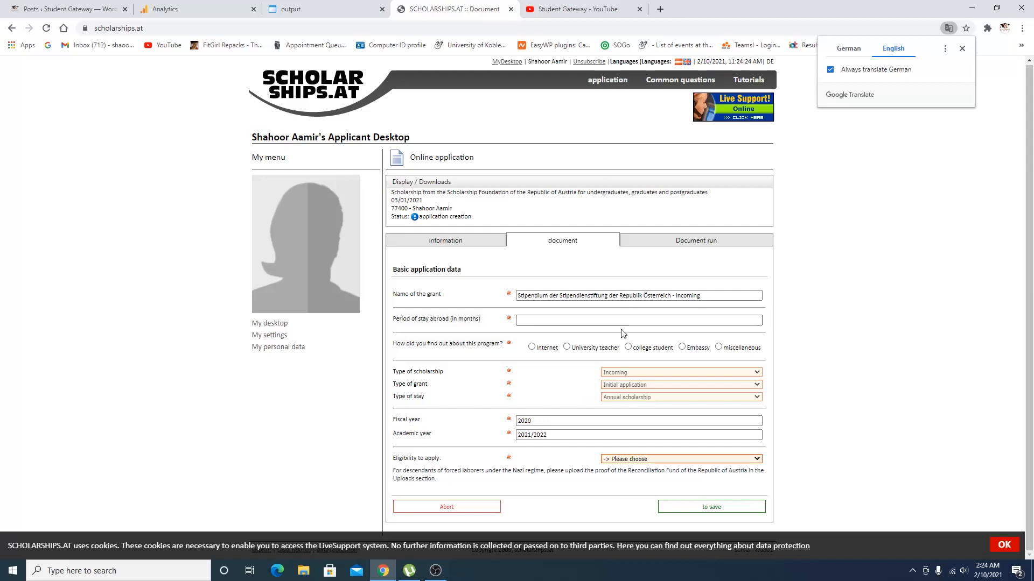
{"action": "mouse_move", "coordinate": [670, 269]}
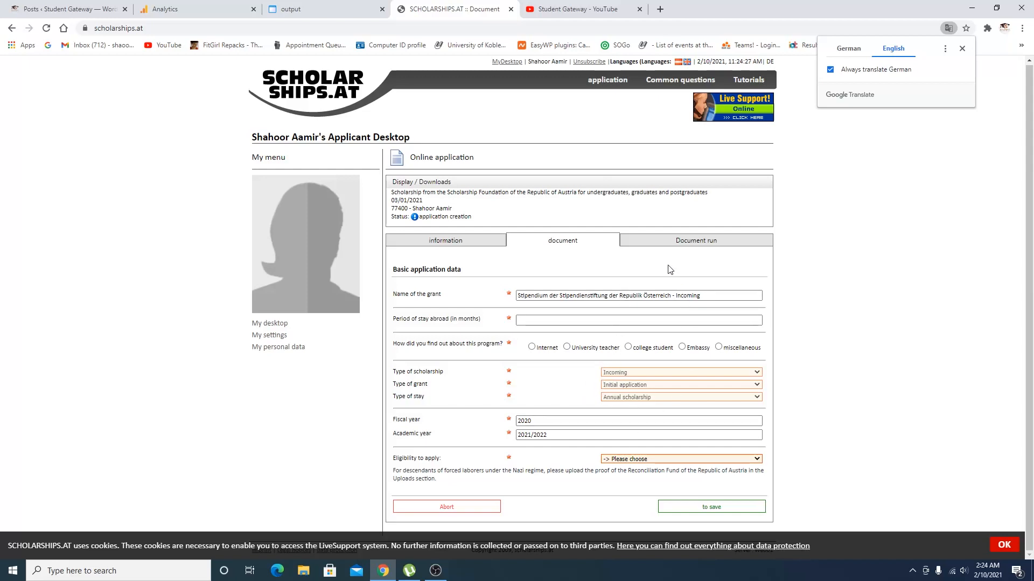
{"action": "mouse_move", "coordinate": [80, 91]}
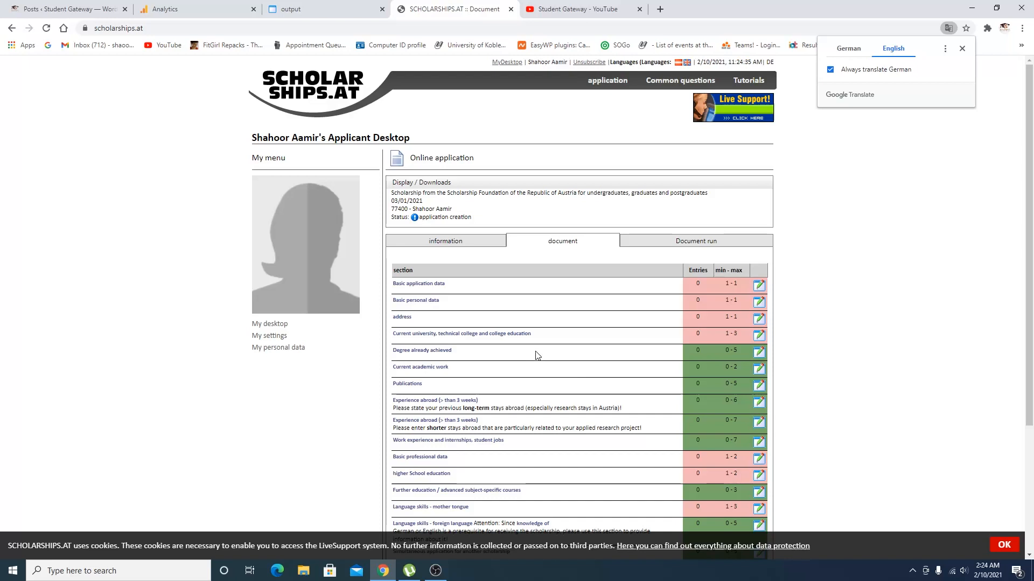
{"action": "scroll", "scroll_direction": "down", "scroll_amount": 3}
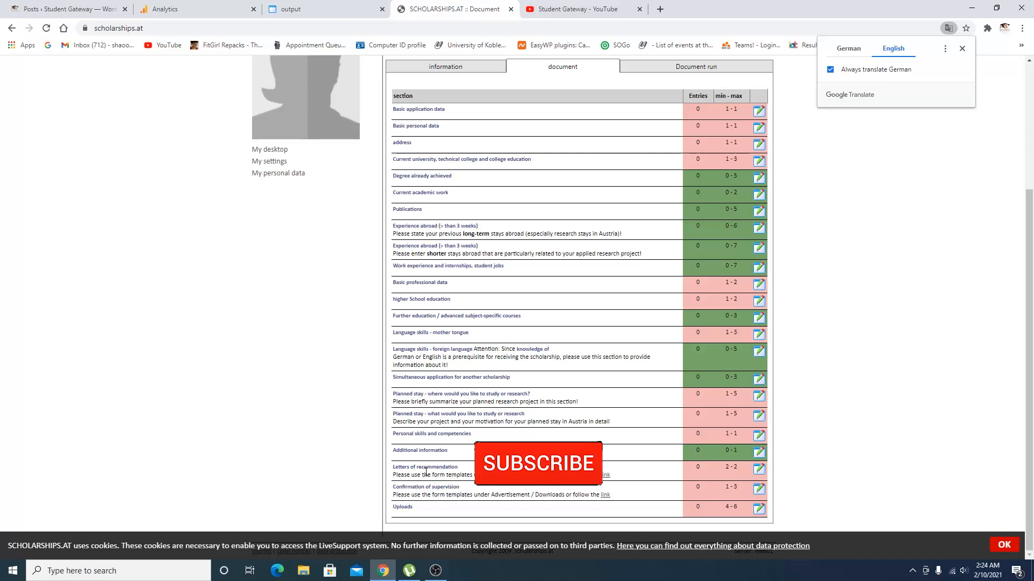
Step: Download the supervisor confirmation .doc template and open it from the downloads bar
{"action": "left_click", "coordinate": [539, 463]}
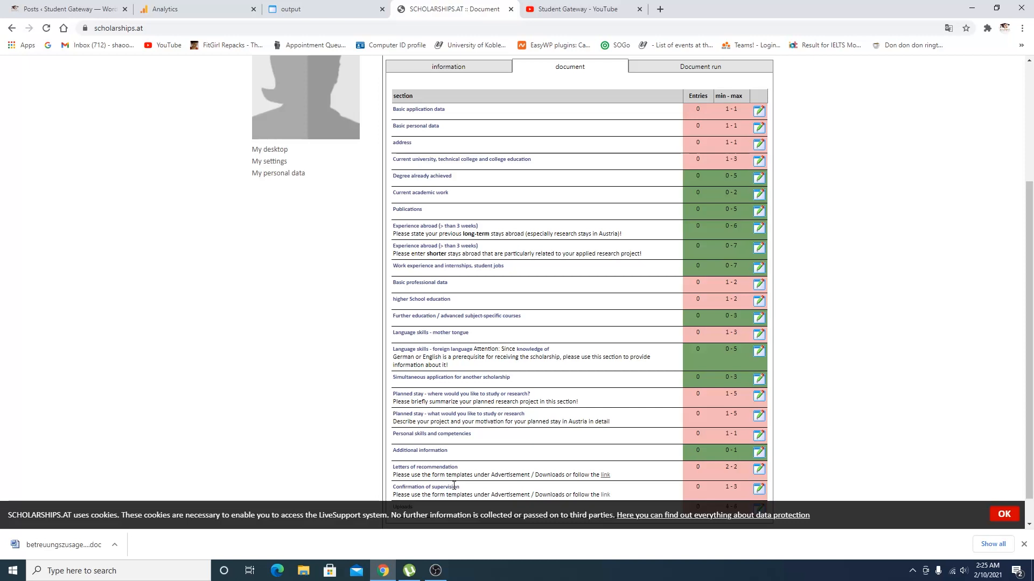
{"action": "scroll", "scroll_direction": "down", "scroll_amount": 3}
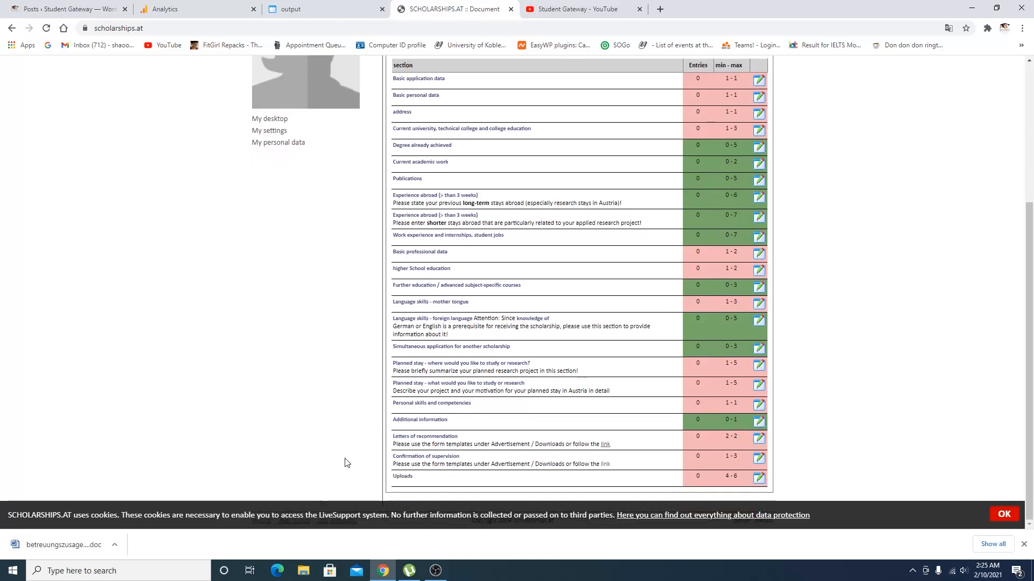
{"action": "mouse_move", "coordinate": [608, 414]}
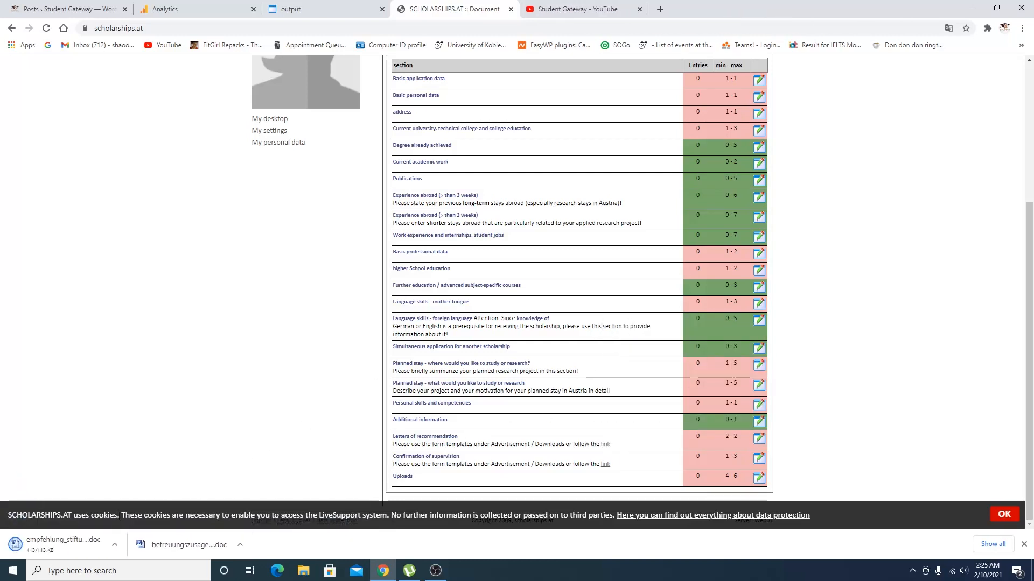
{"action": "left_click", "coordinate": [183, 545]}
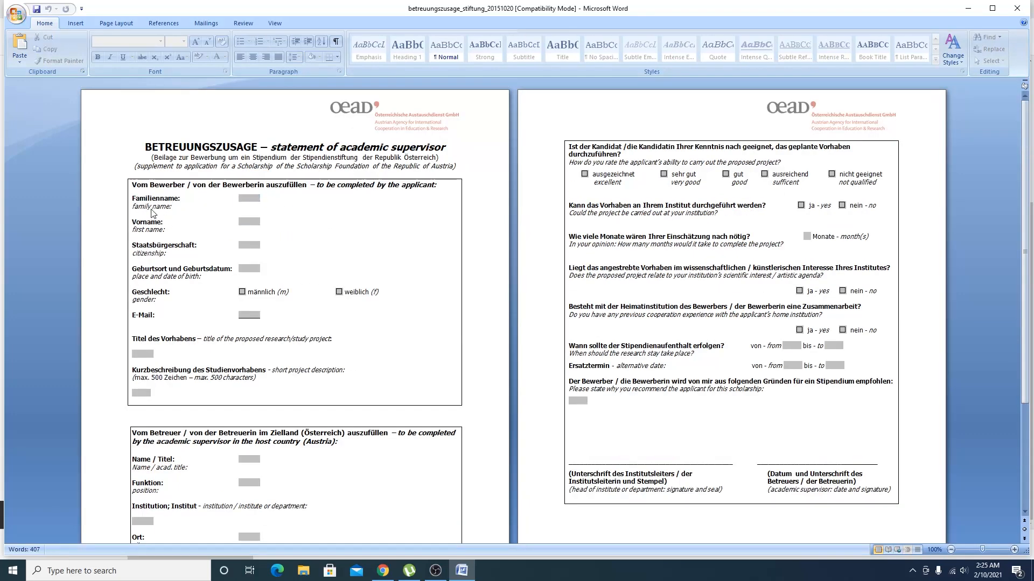
{"action": "mouse_move", "coordinate": [146, 232]}
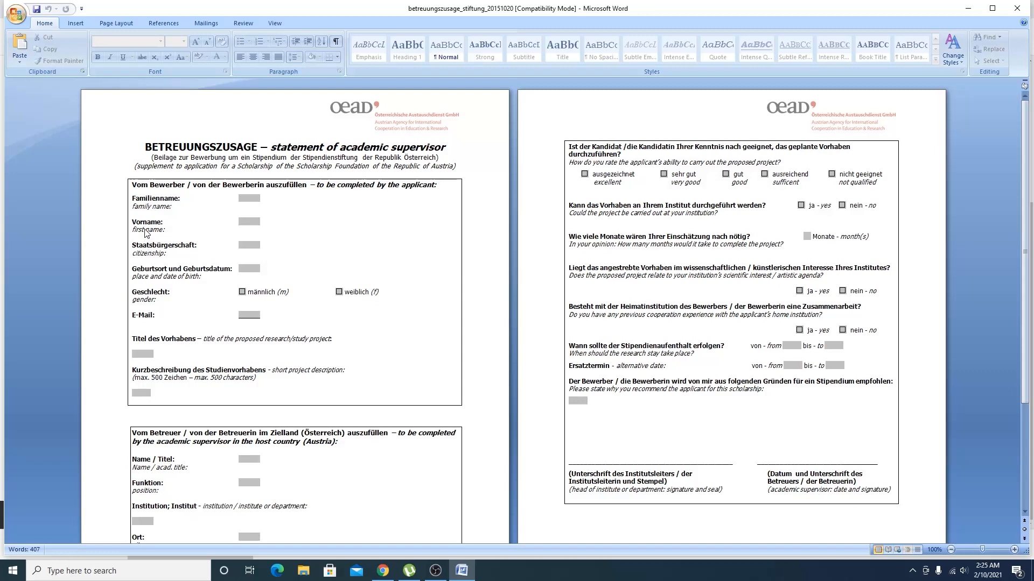
Step: Scroll the statement of academic supervisor form to its assessment questions
{"action": "scroll", "scroll_direction": "down", "scroll_amount": 3}
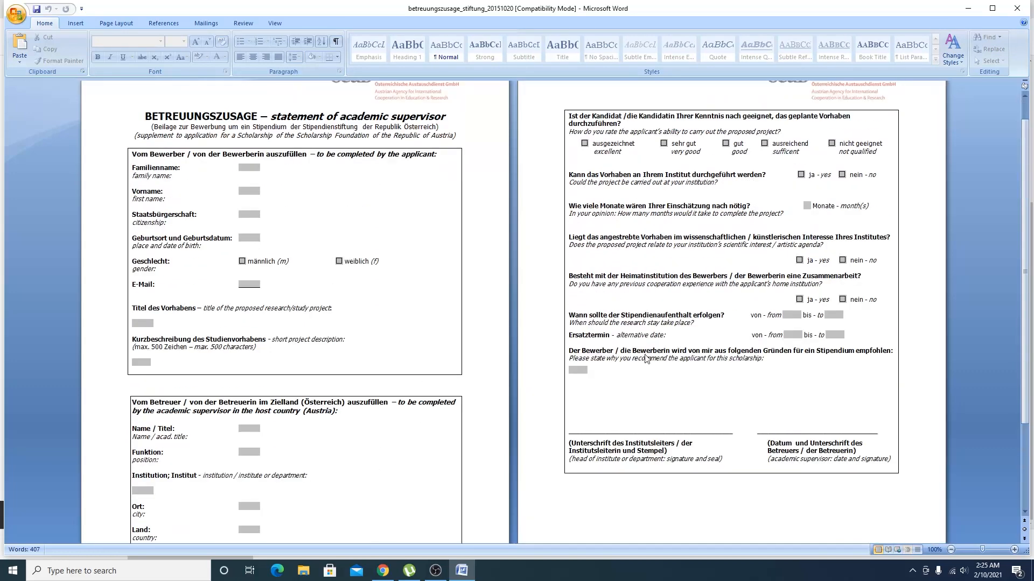
{"action": "mouse_move", "coordinate": [650, 468]}
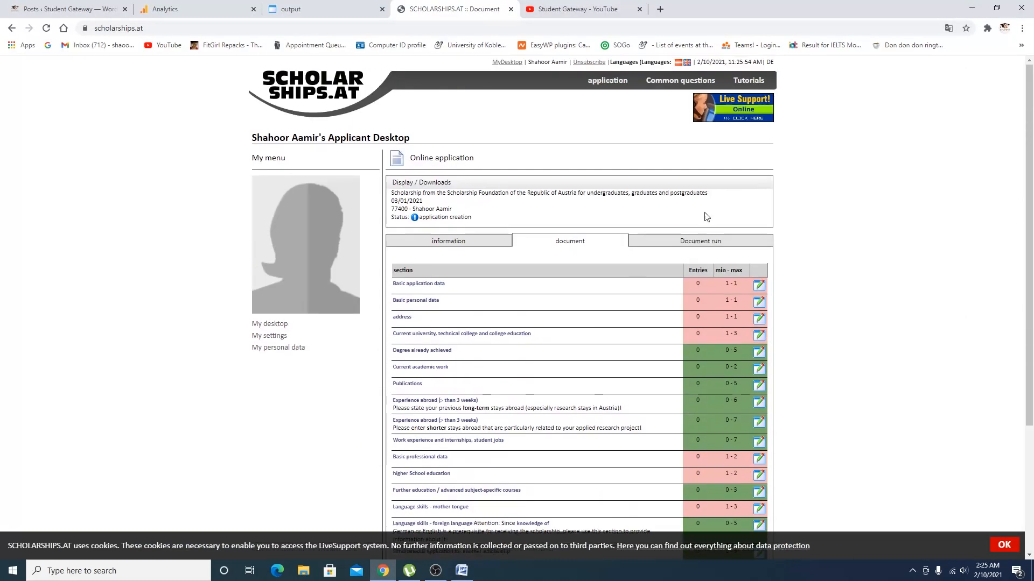
Step: Show the Document run timeline with workflow stages from February to March 2021
{"action": "left_click", "coordinate": [700, 242]}
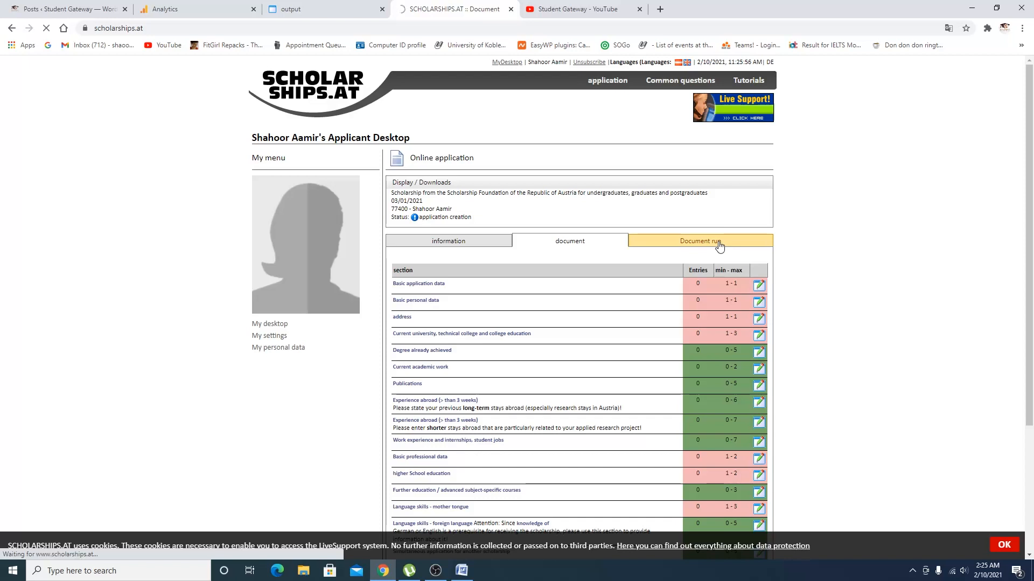
{"action": "left_click", "coordinate": [696, 241]}
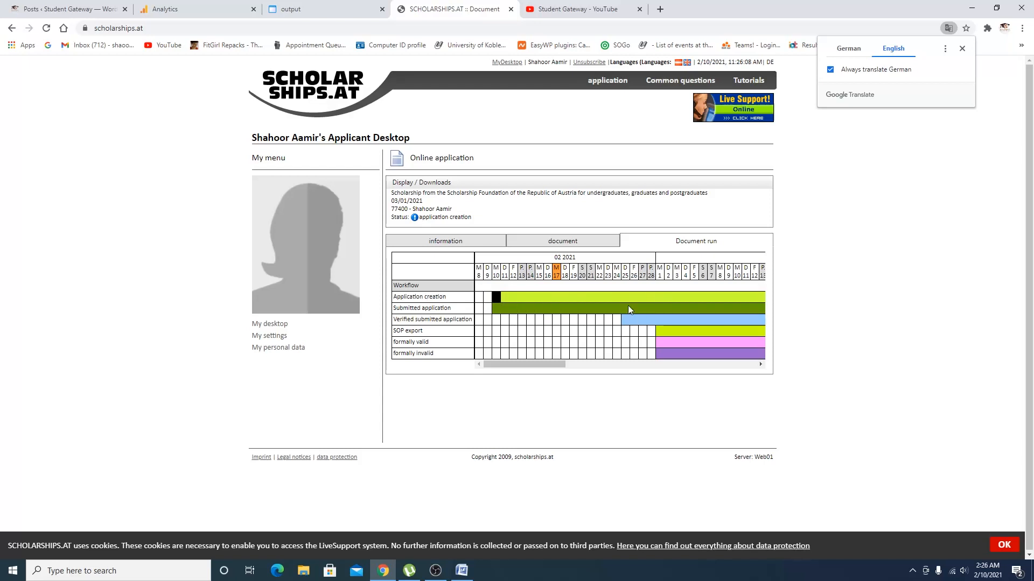
{"action": "mouse_move", "coordinate": [538, 392]}
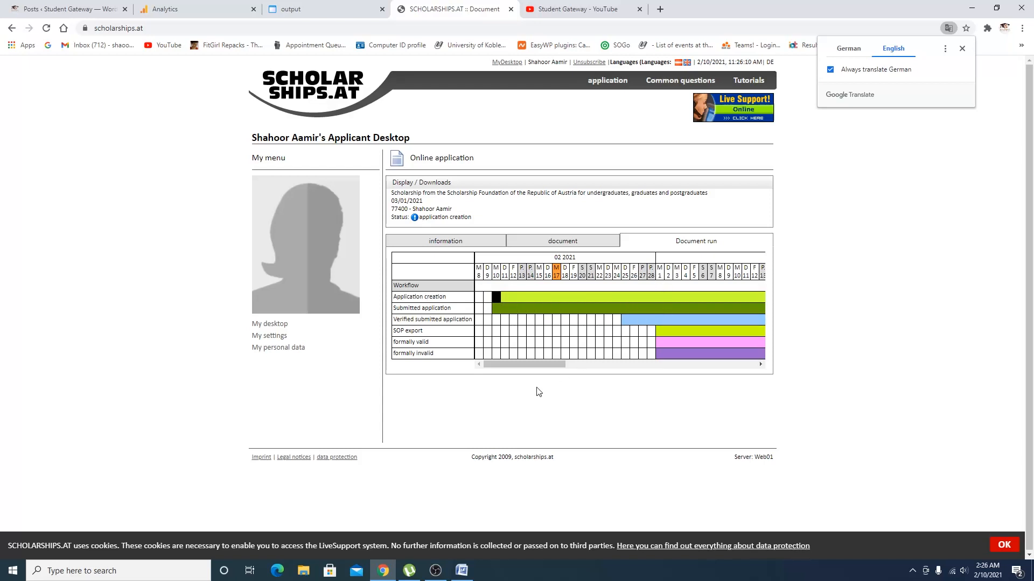